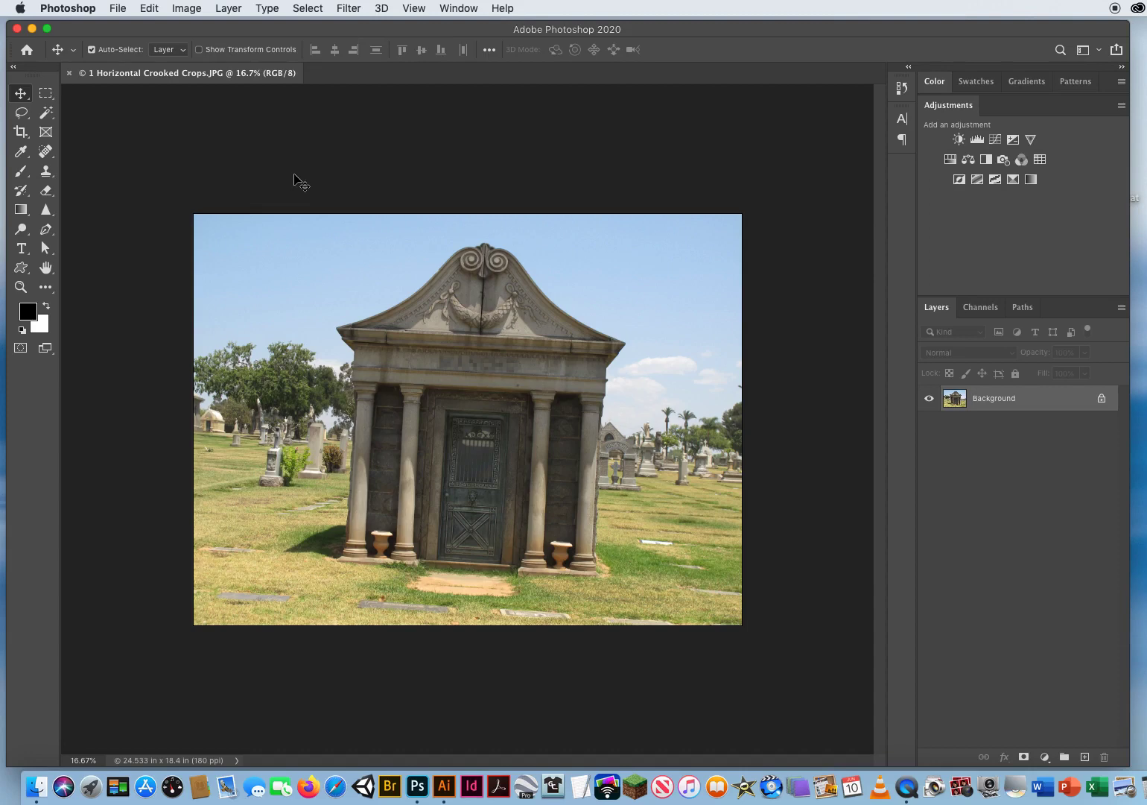
pyautogui.moveTo(171, 393)
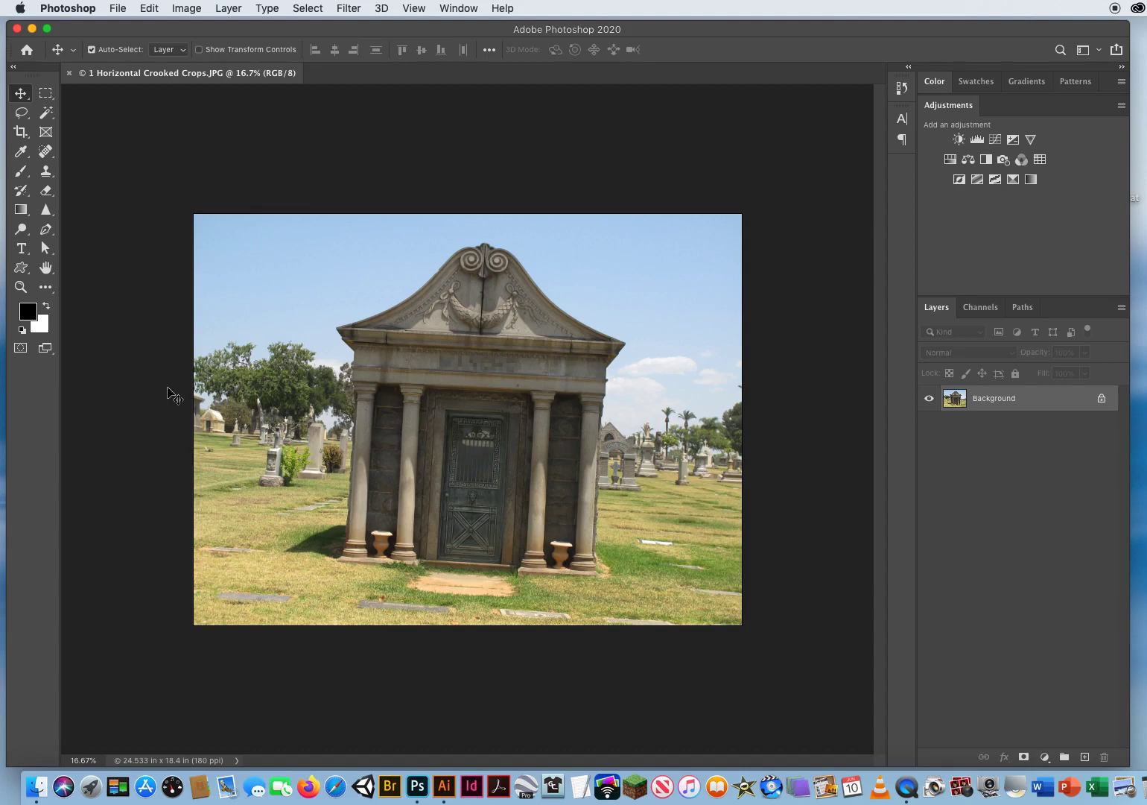
pyautogui.moveTo(123, 411)
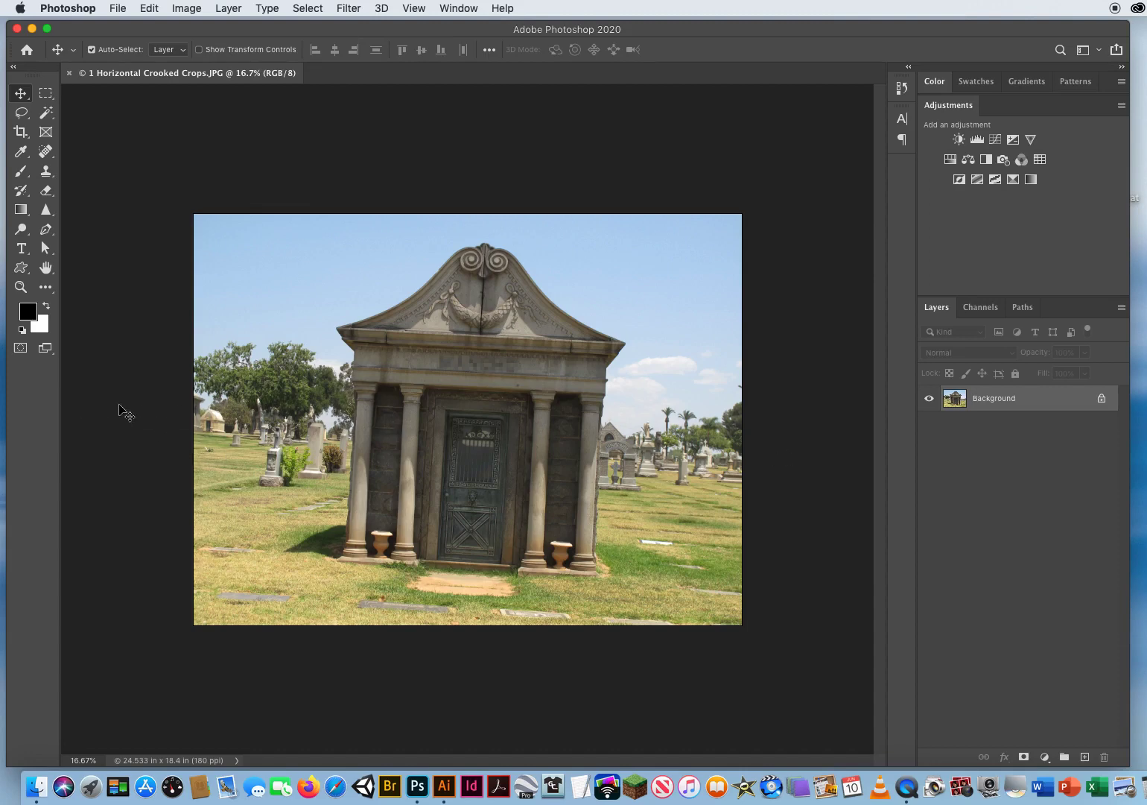
pyautogui.moveTo(808, 468)
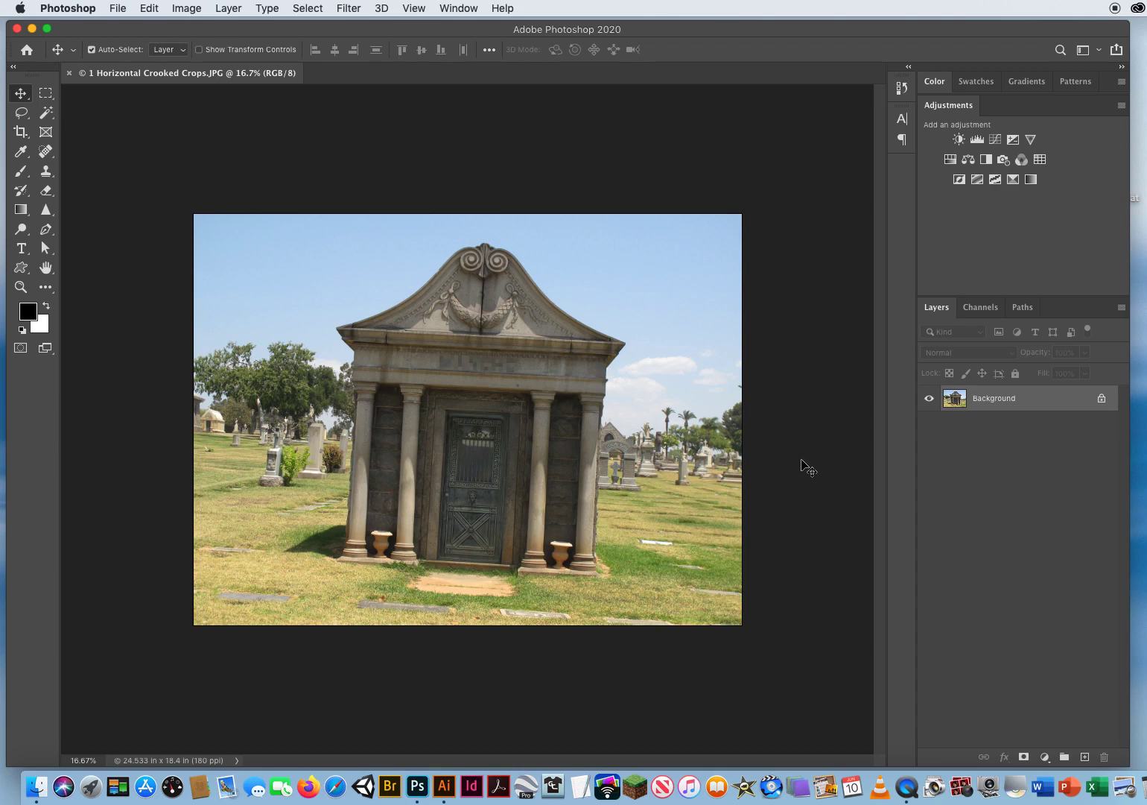
pyautogui.moveTo(790, 468)
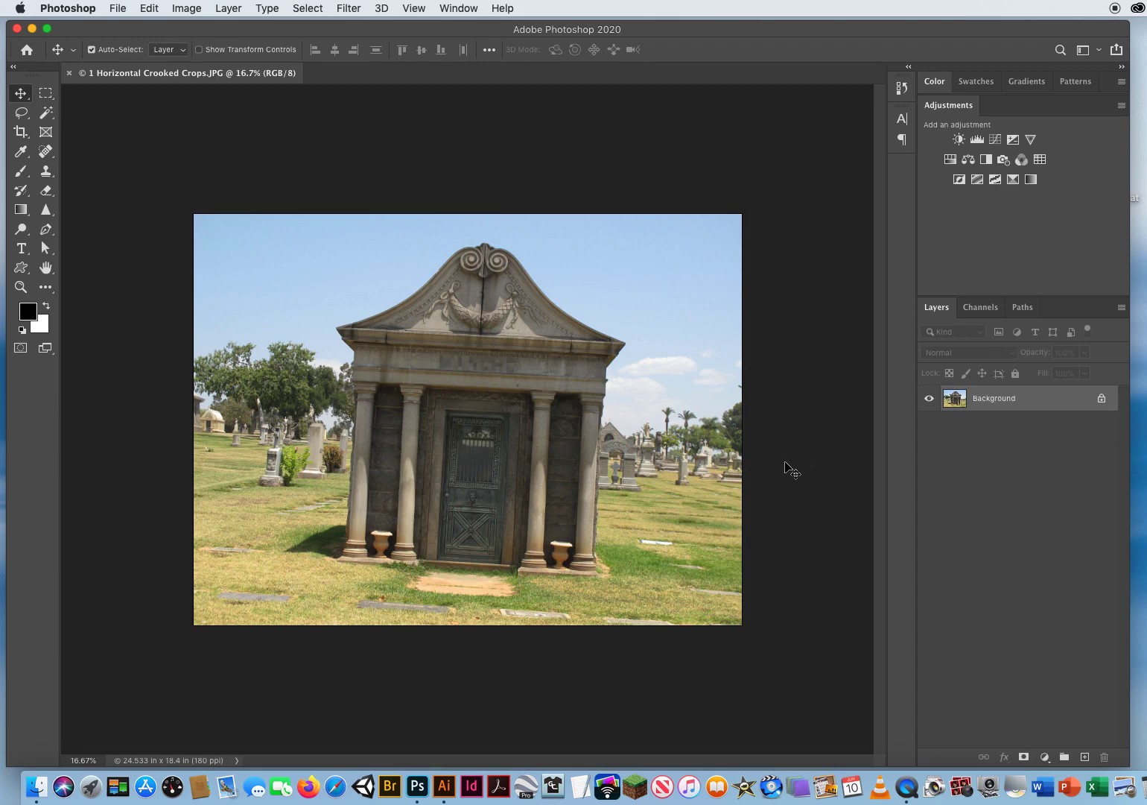
pyautogui.moveTo(444, 224)
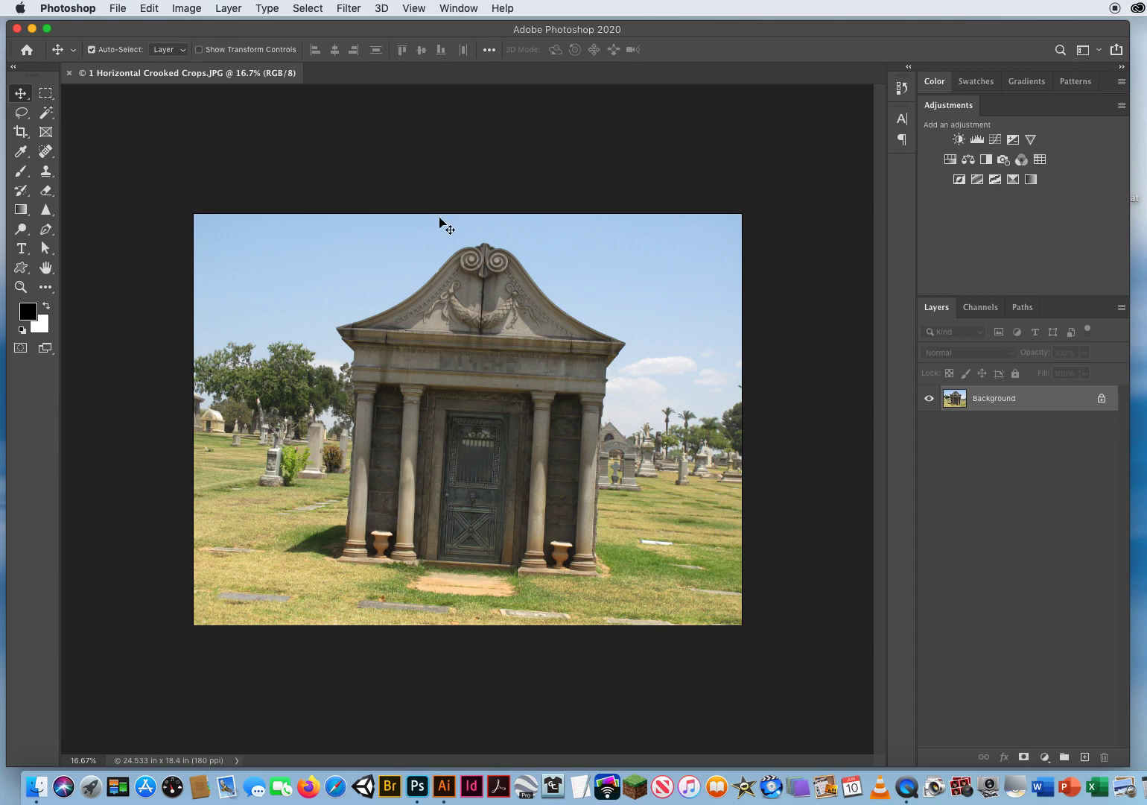
# Activate the Crop tool so a crop box frames the whole mausoleum photo
pyautogui.click(21, 131)
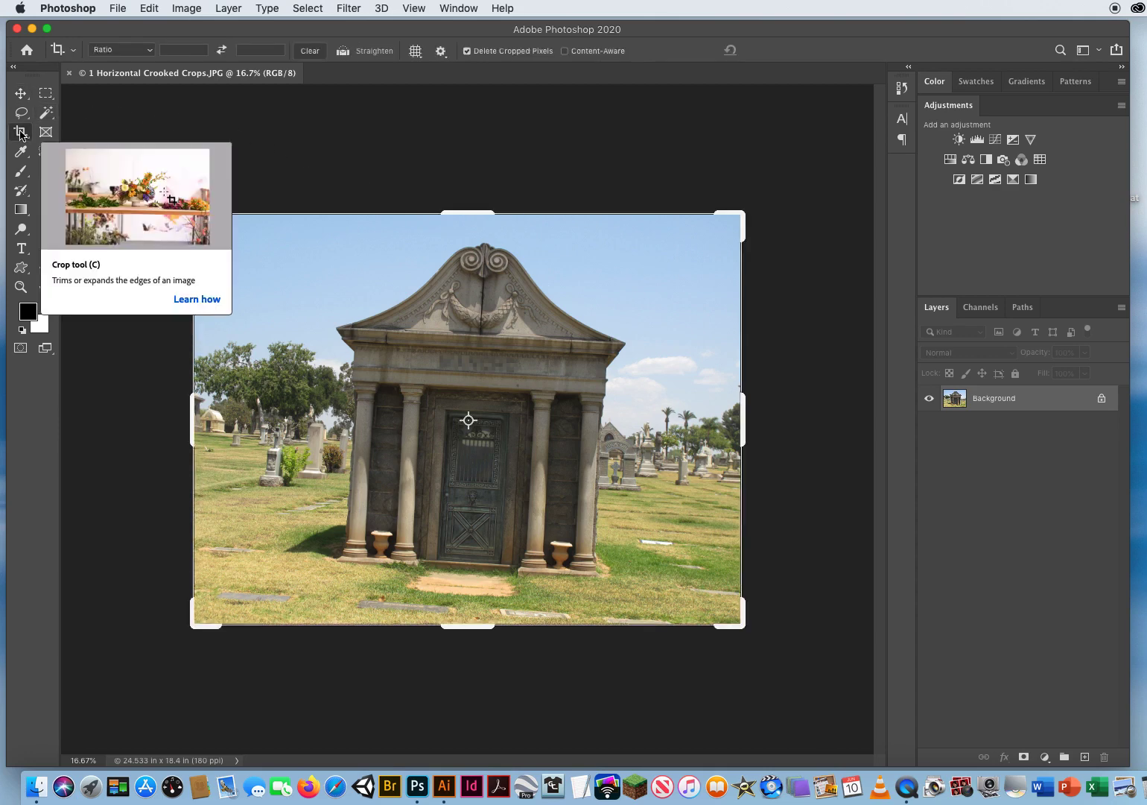
pyautogui.moveTo(21, 131)
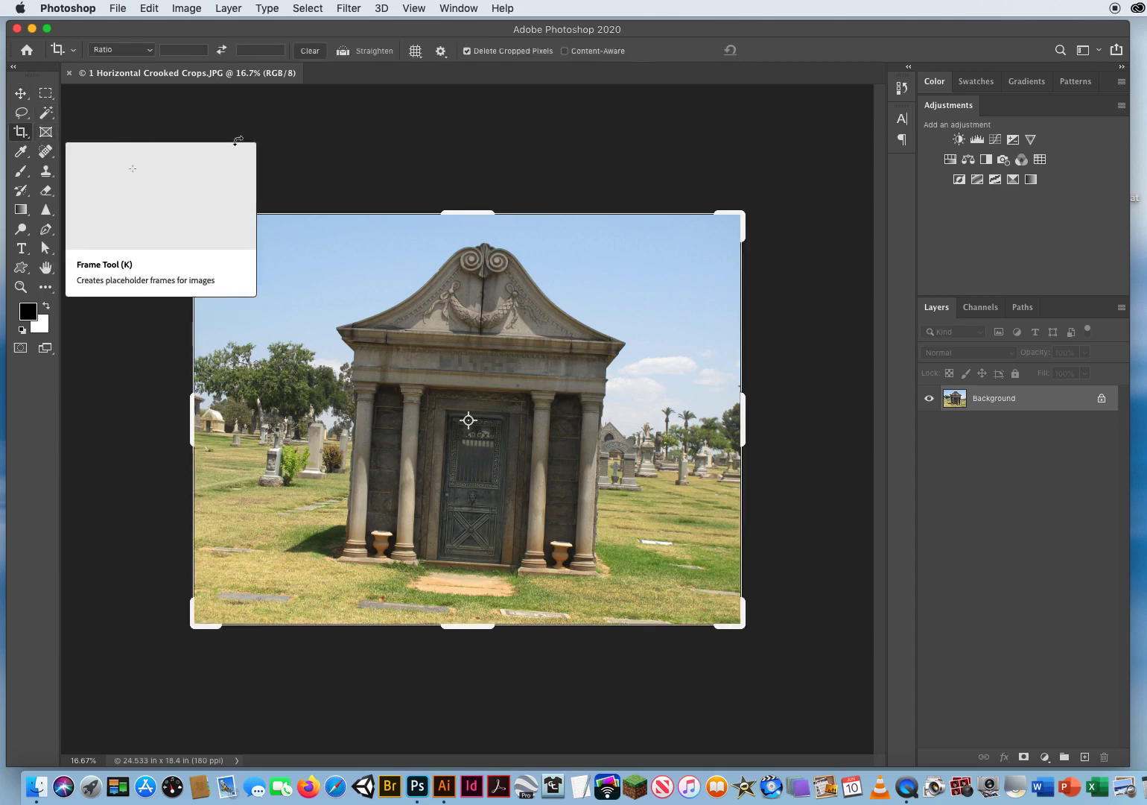
pyautogui.moveTo(387, 43)
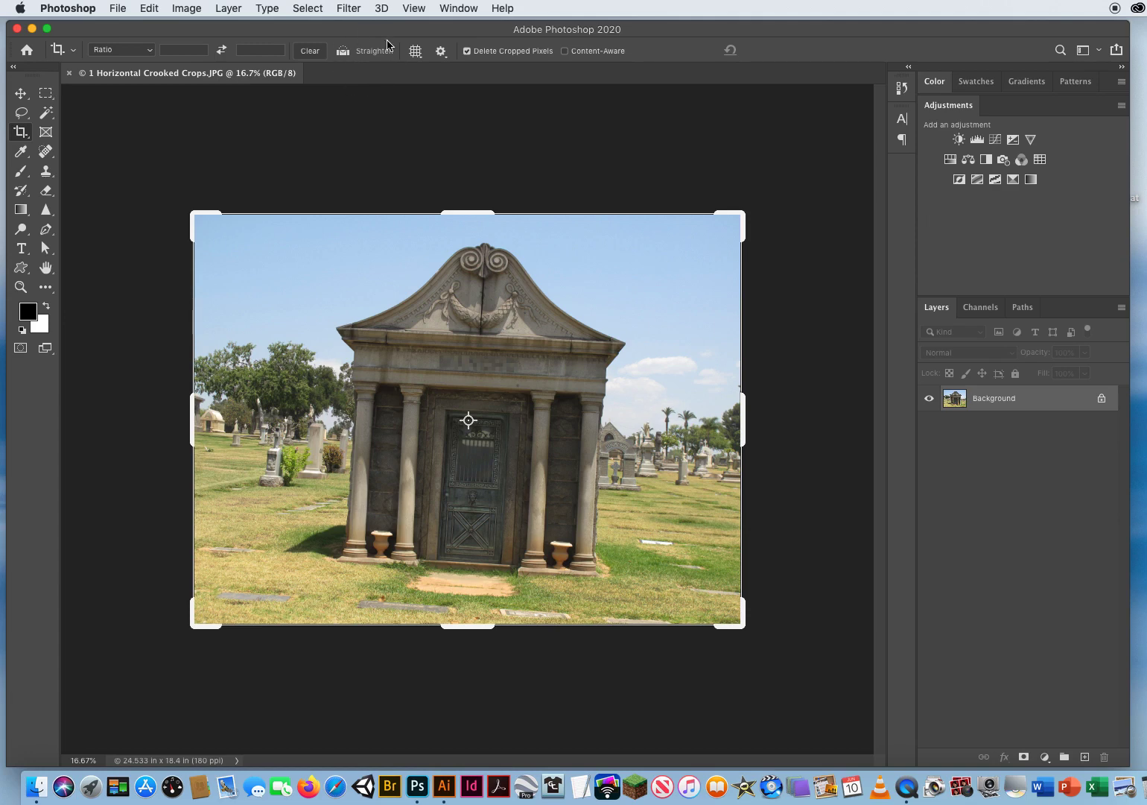
pyautogui.moveTo(365, 92)
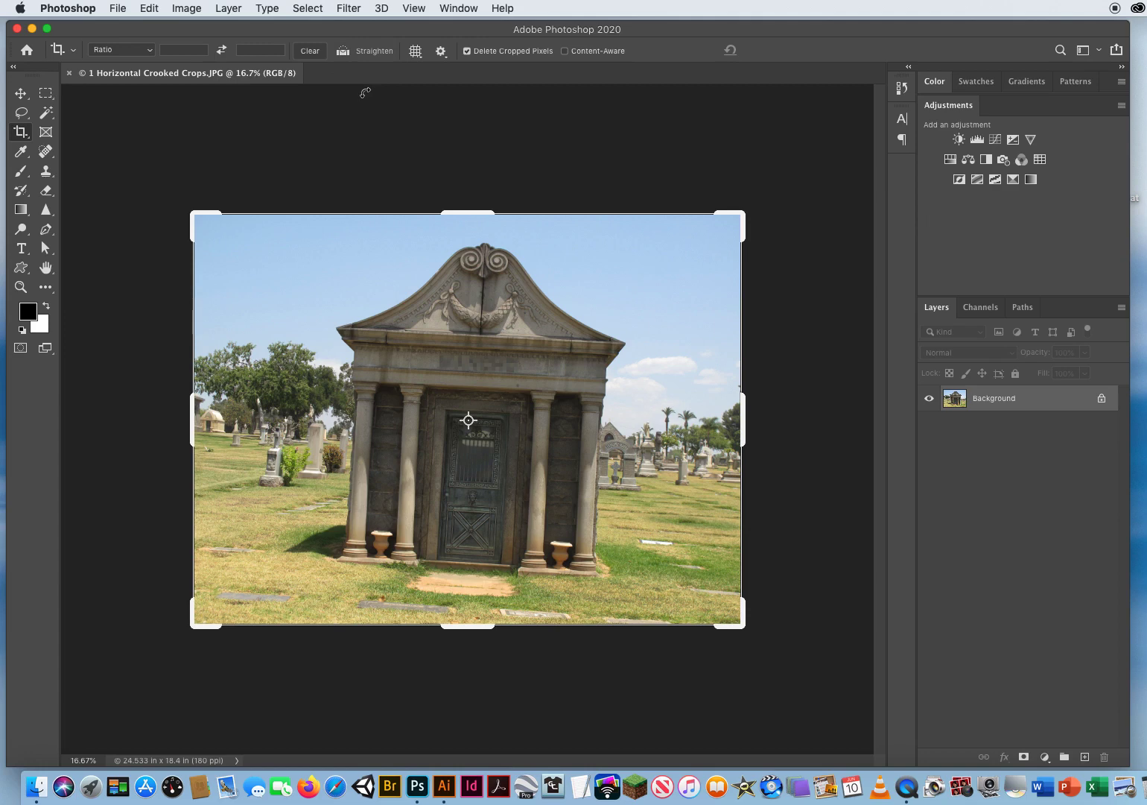
pyautogui.moveTo(400, 265)
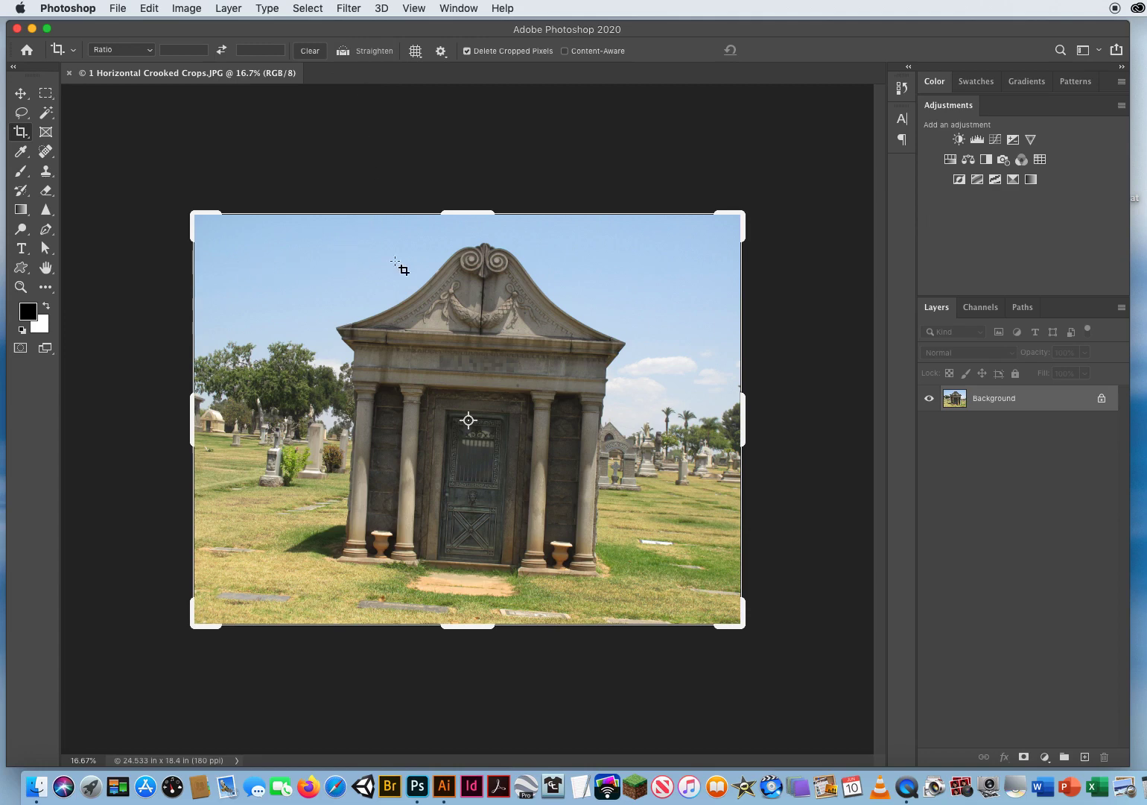
pyautogui.moveTo(633, 280)
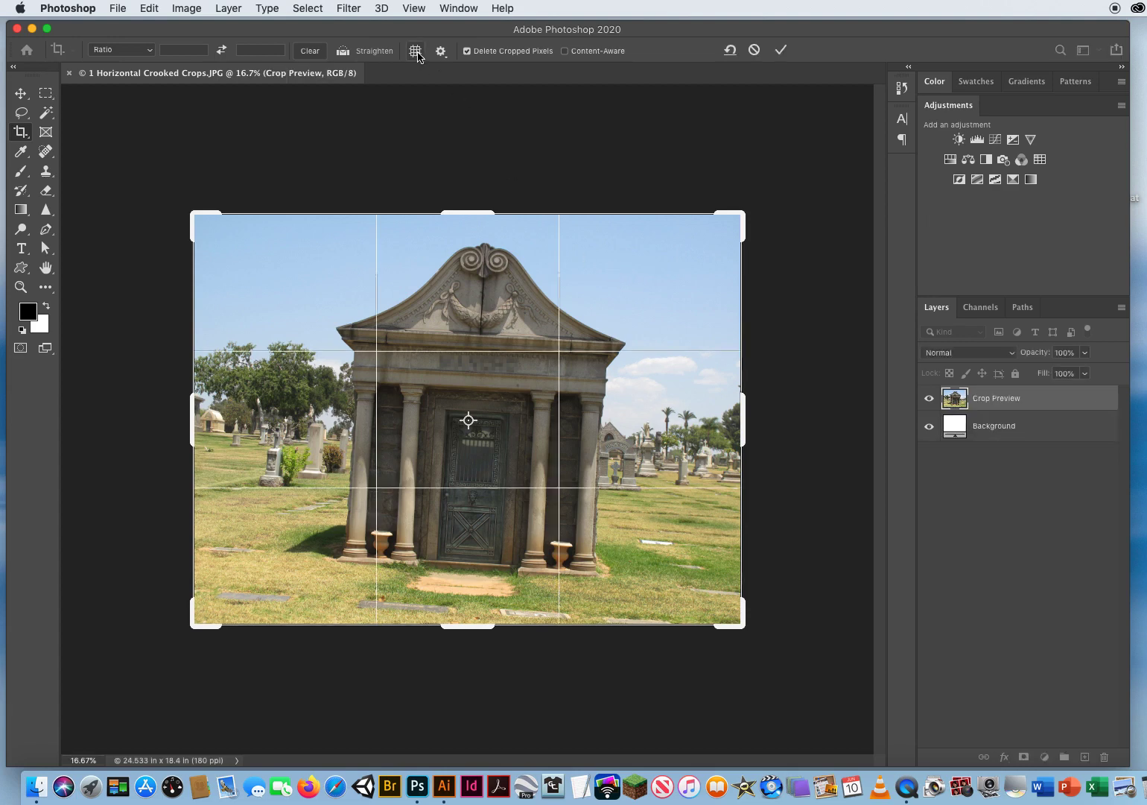
# Set the crop overlay to Grid instead of the thirds guides
pyautogui.click(416, 51)
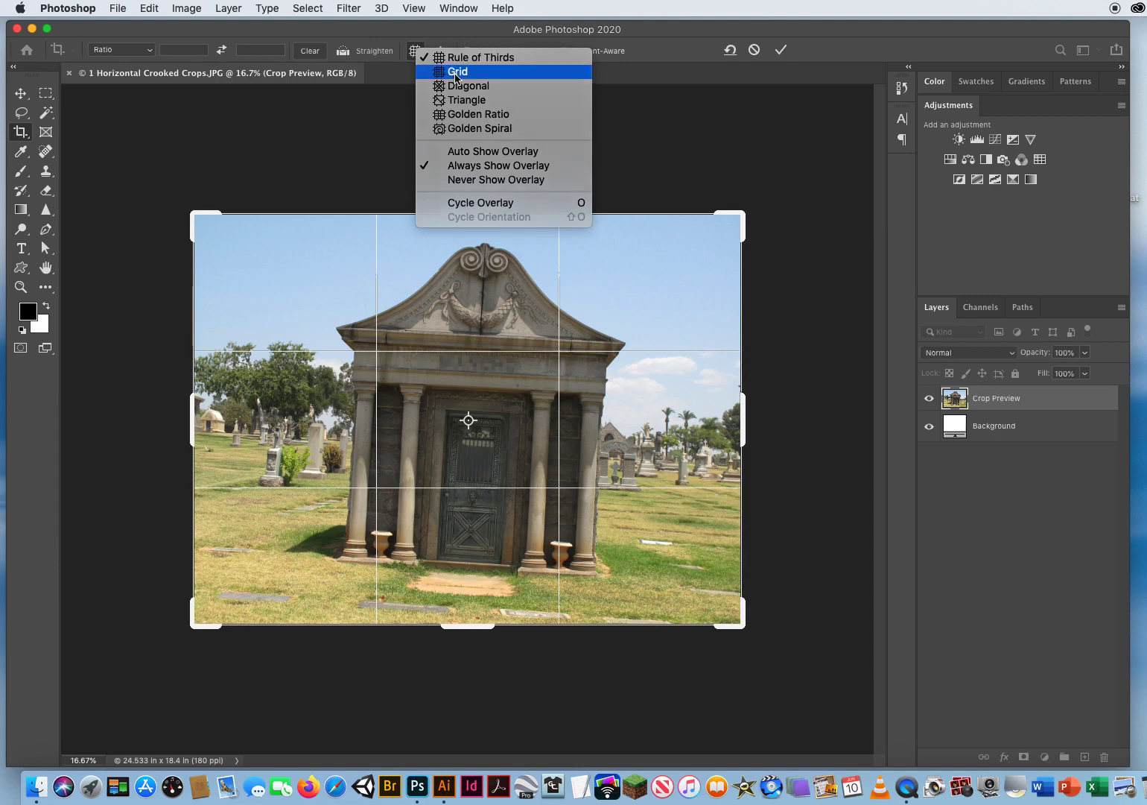
pyautogui.click(459, 72)
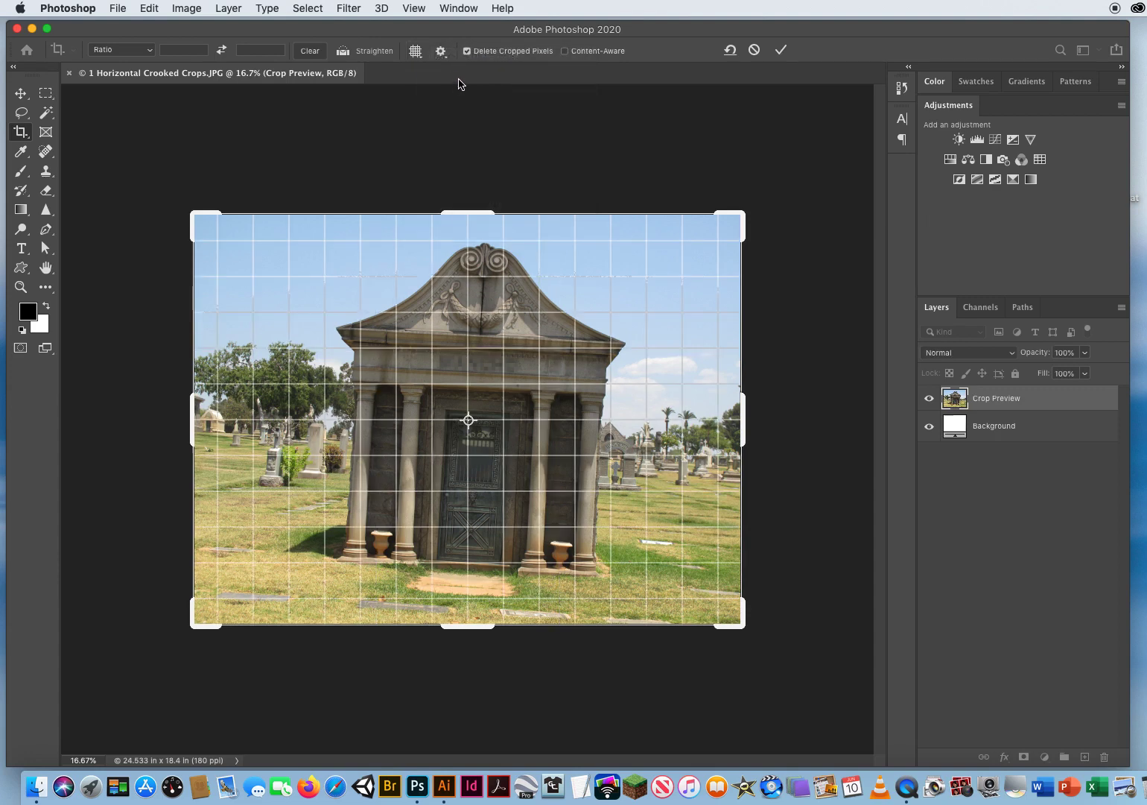
pyautogui.moveTo(411, 146)
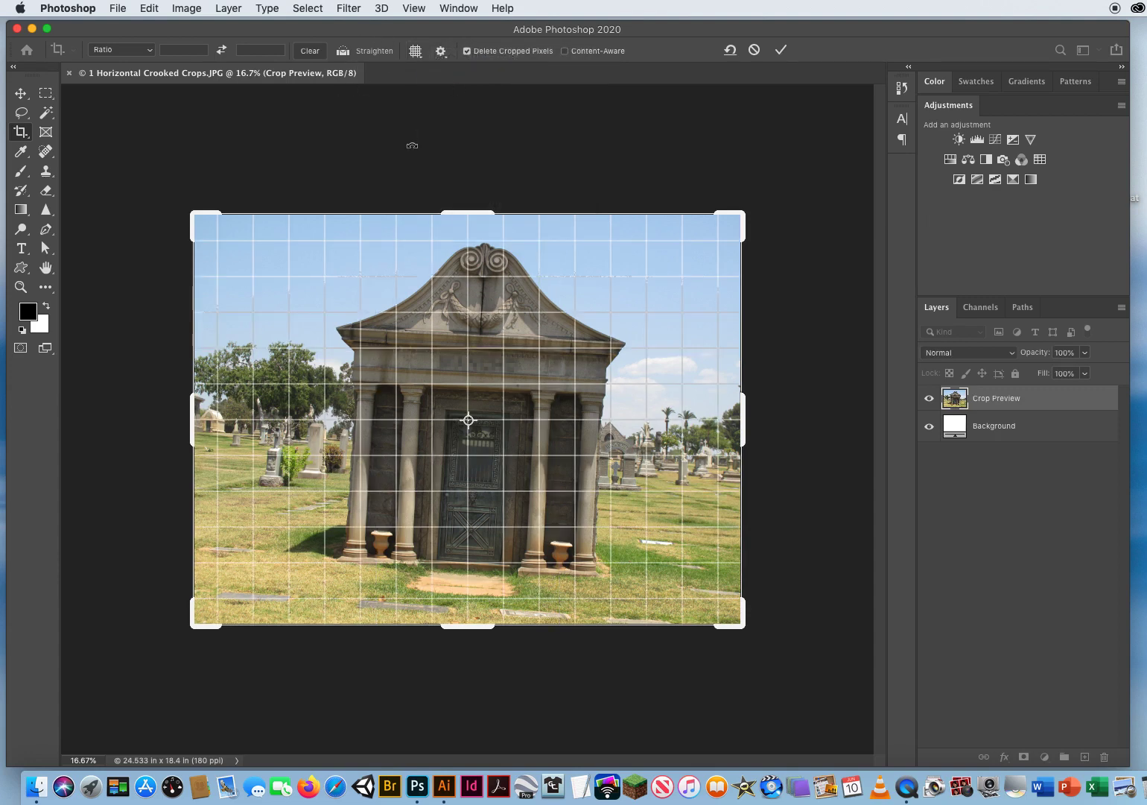
pyautogui.moveTo(563, 146)
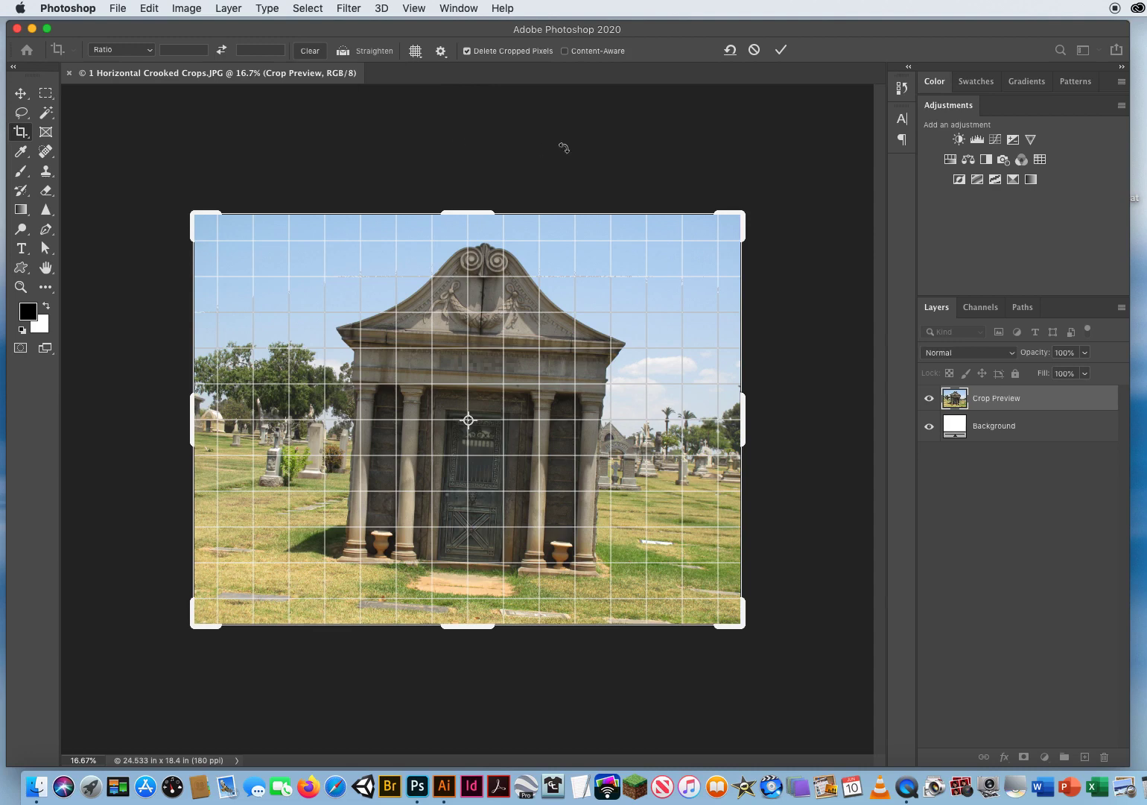
pyautogui.moveTo(806, 277)
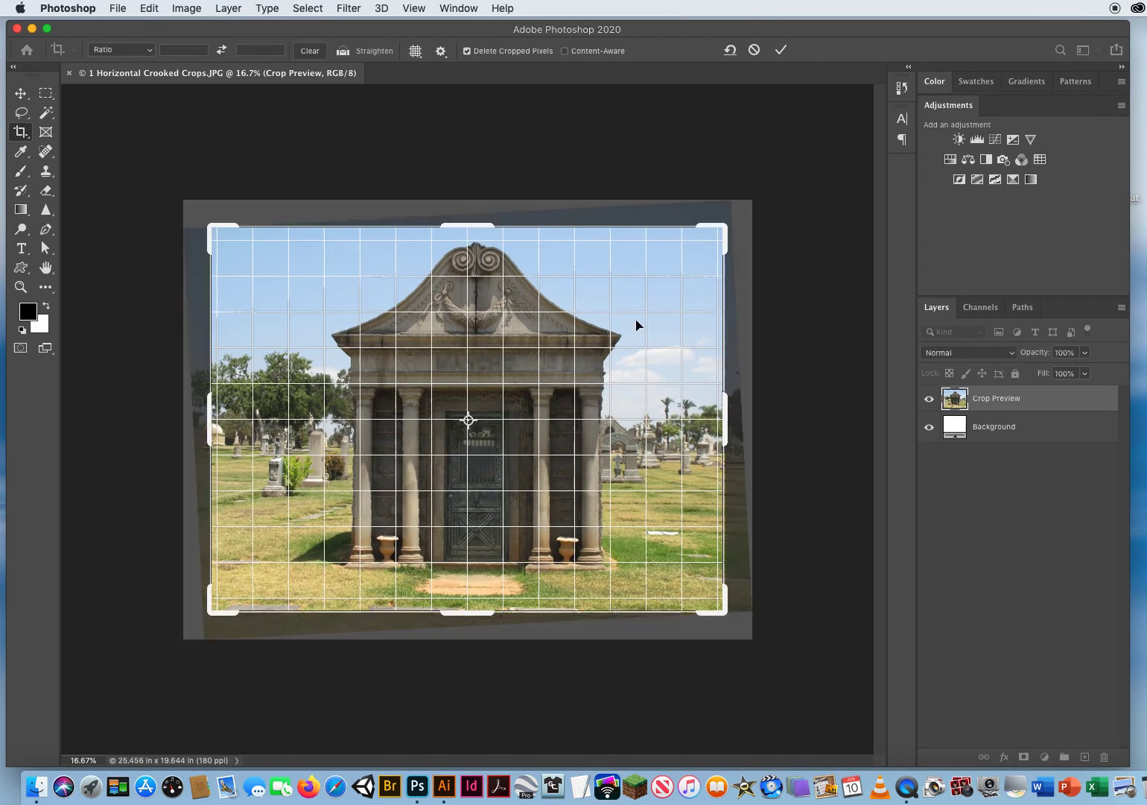
pyautogui.moveTo(405, 340)
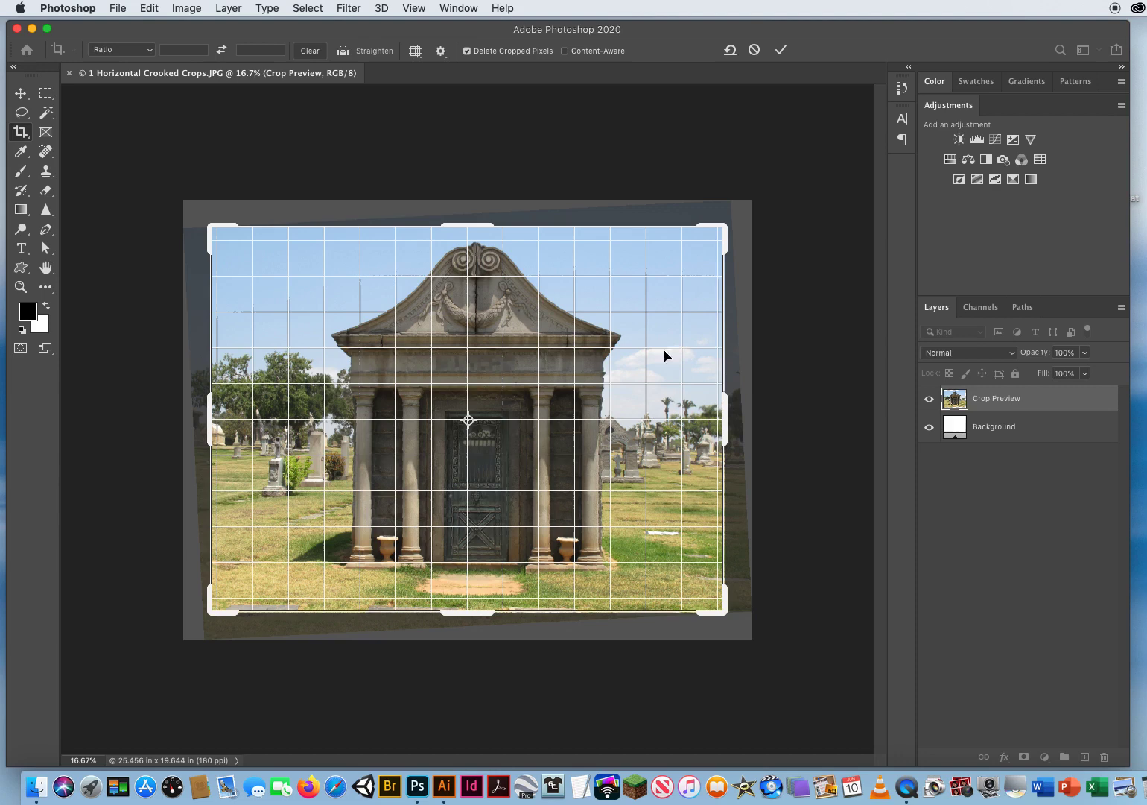
pyautogui.moveTo(283, 477)
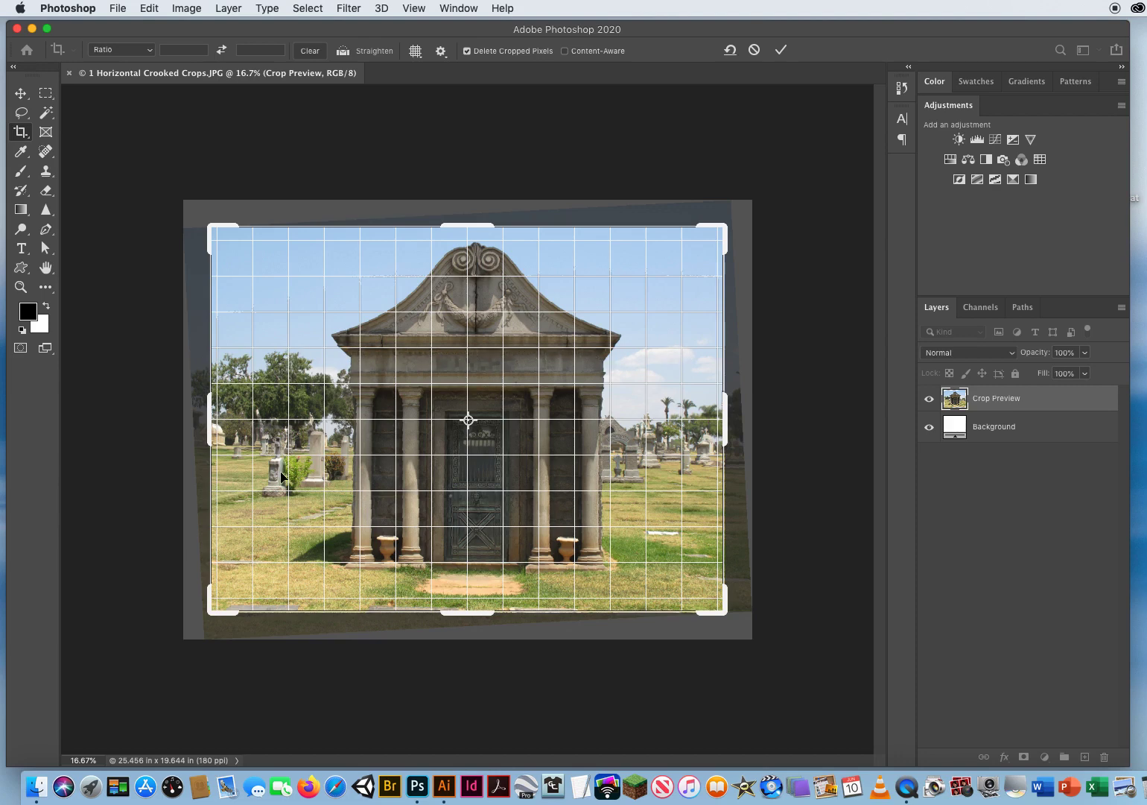
pyautogui.moveTo(397, 536)
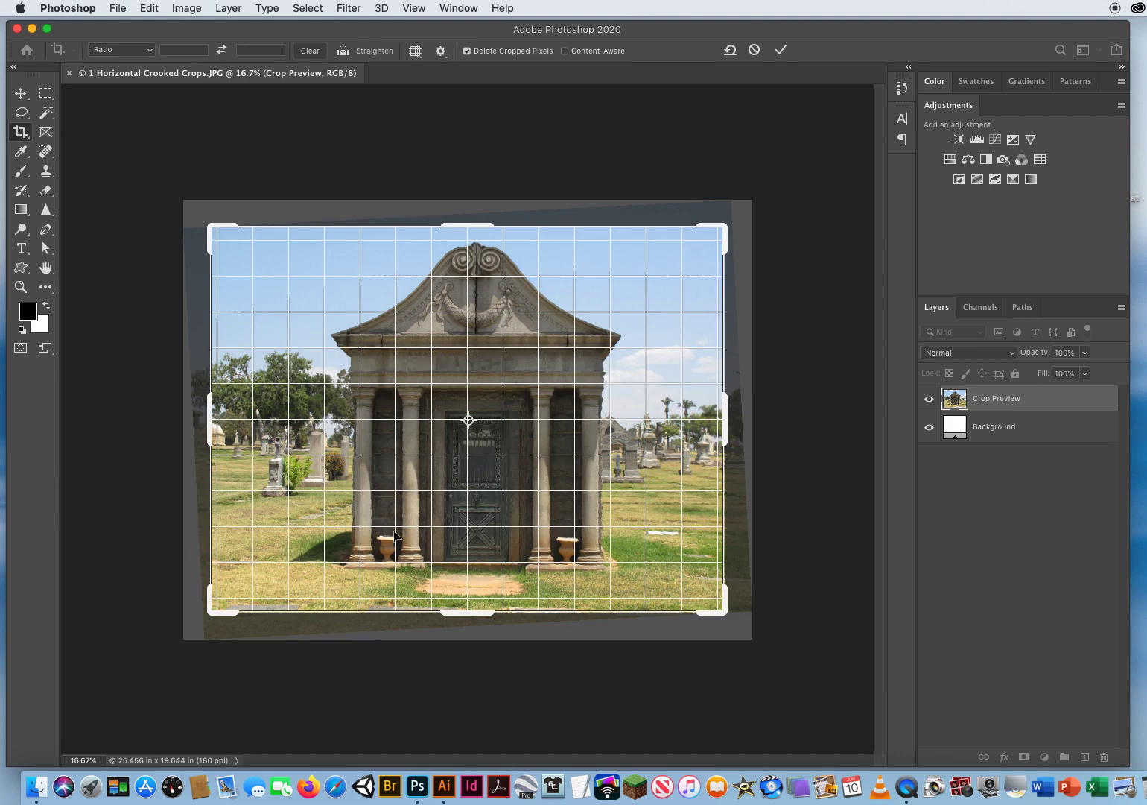
pyautogui.moveTo(406, 387)
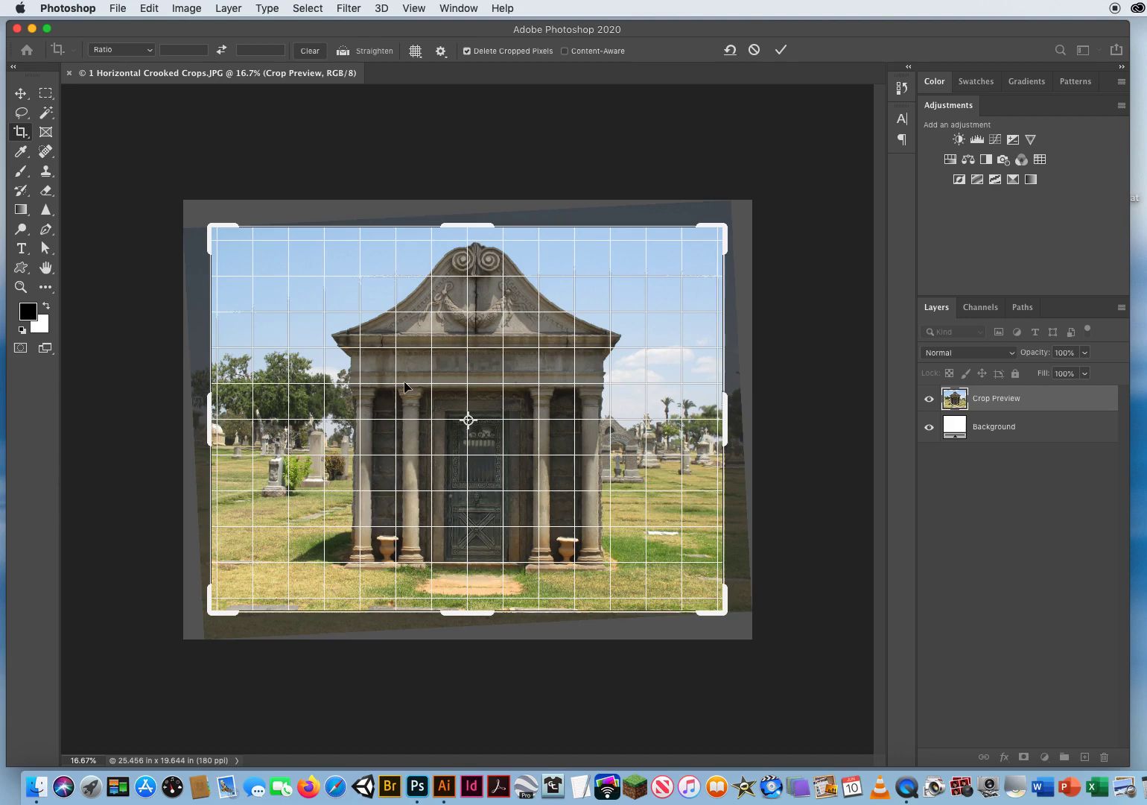
pyautogui.moveTo(620, 354)
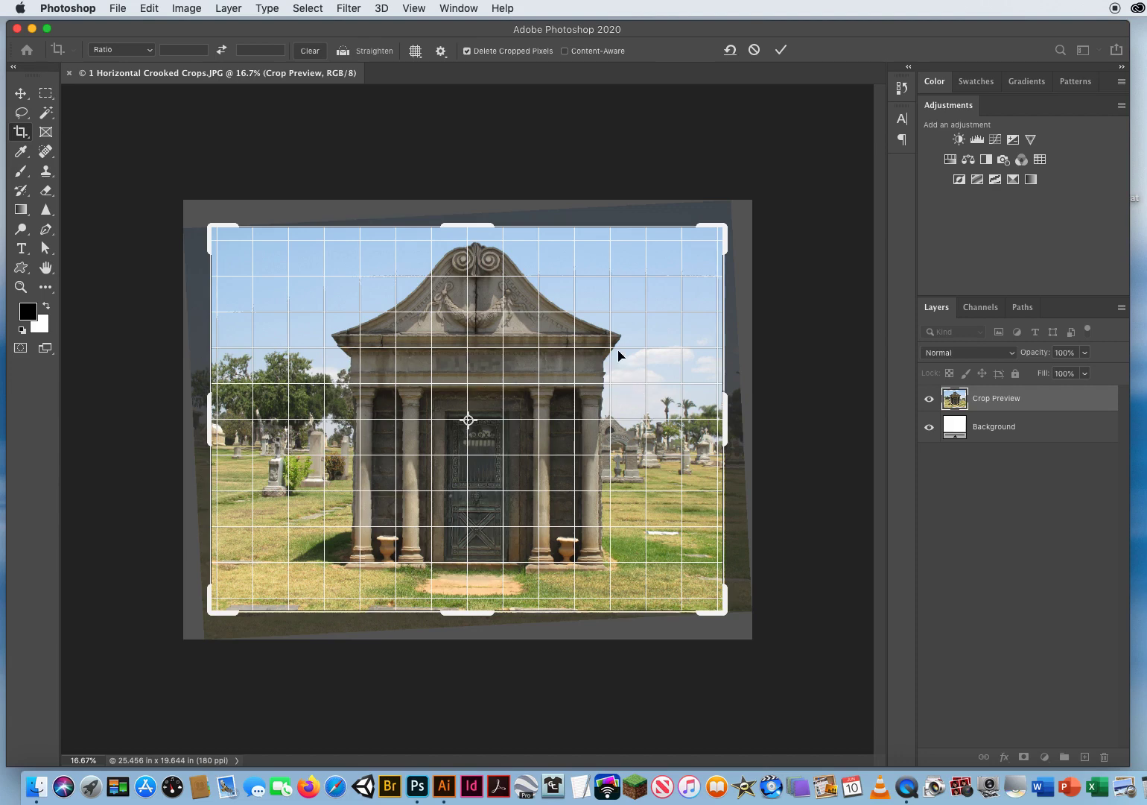
pyautogui.moveTo(694, 465)
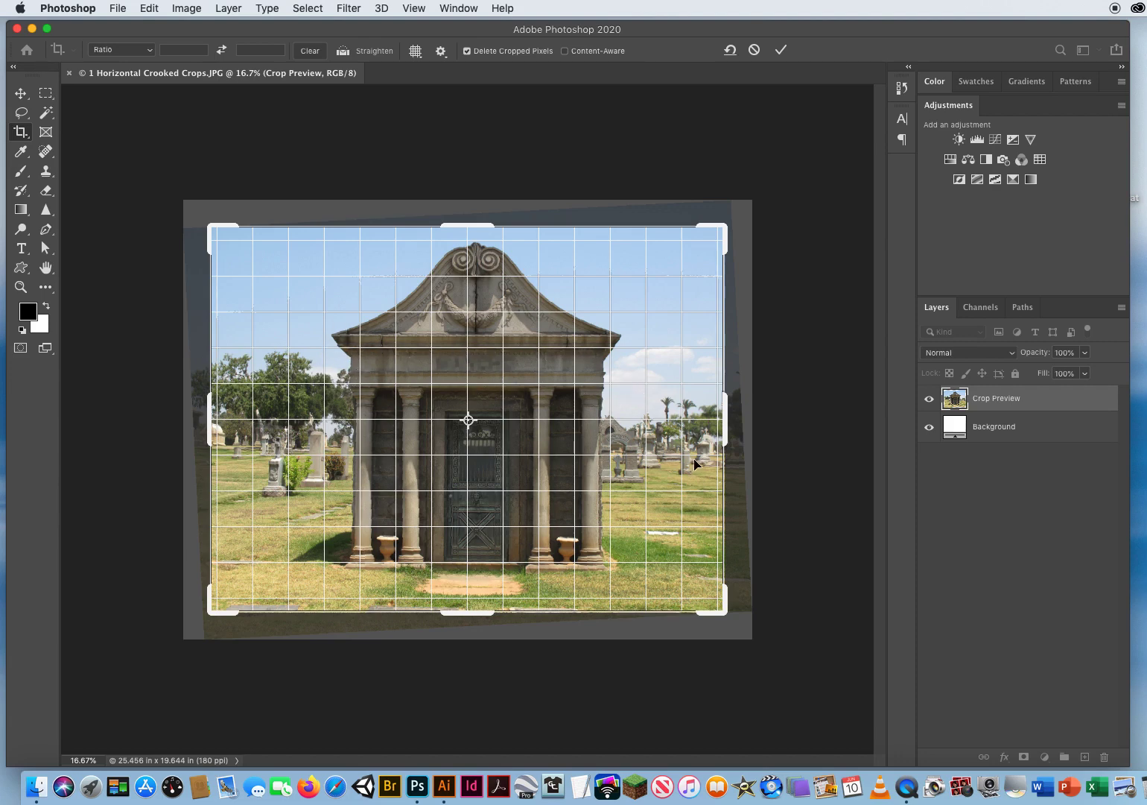
pyautogui.moveTo(781, 450)
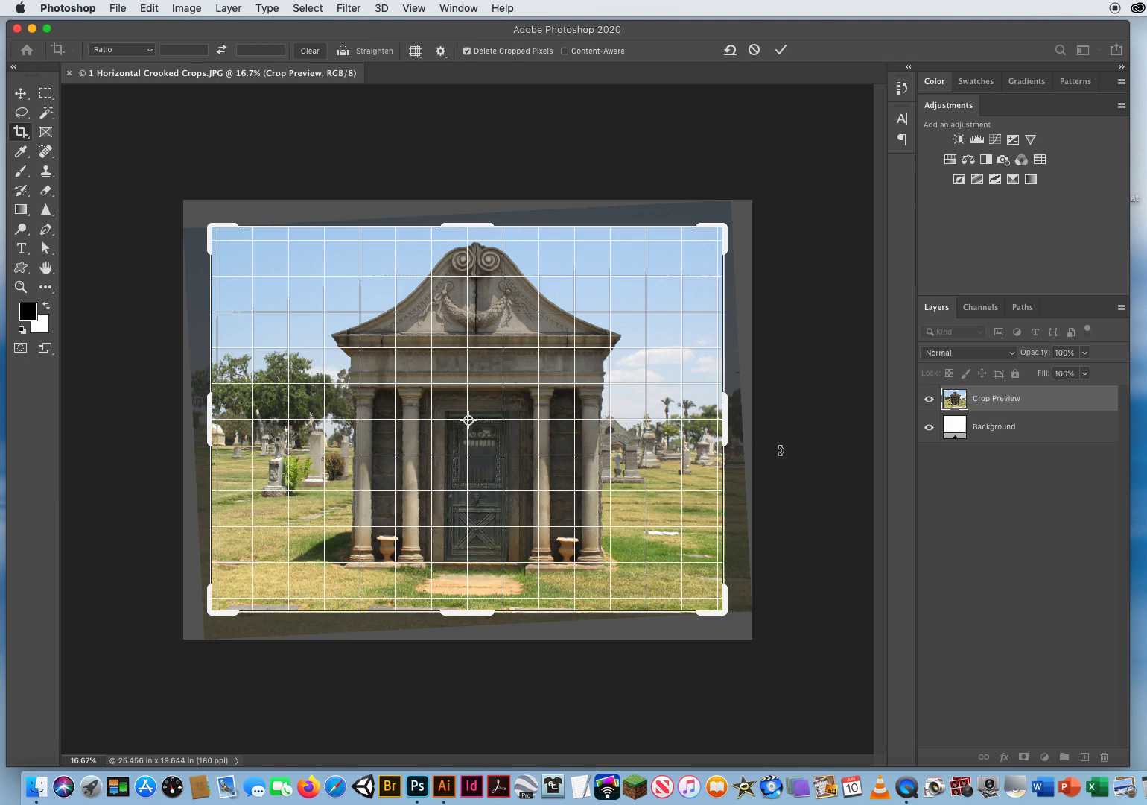
# Commit the crop, leaving the mausoleum photo level and trimmed
pyautogui.click(781, 51)
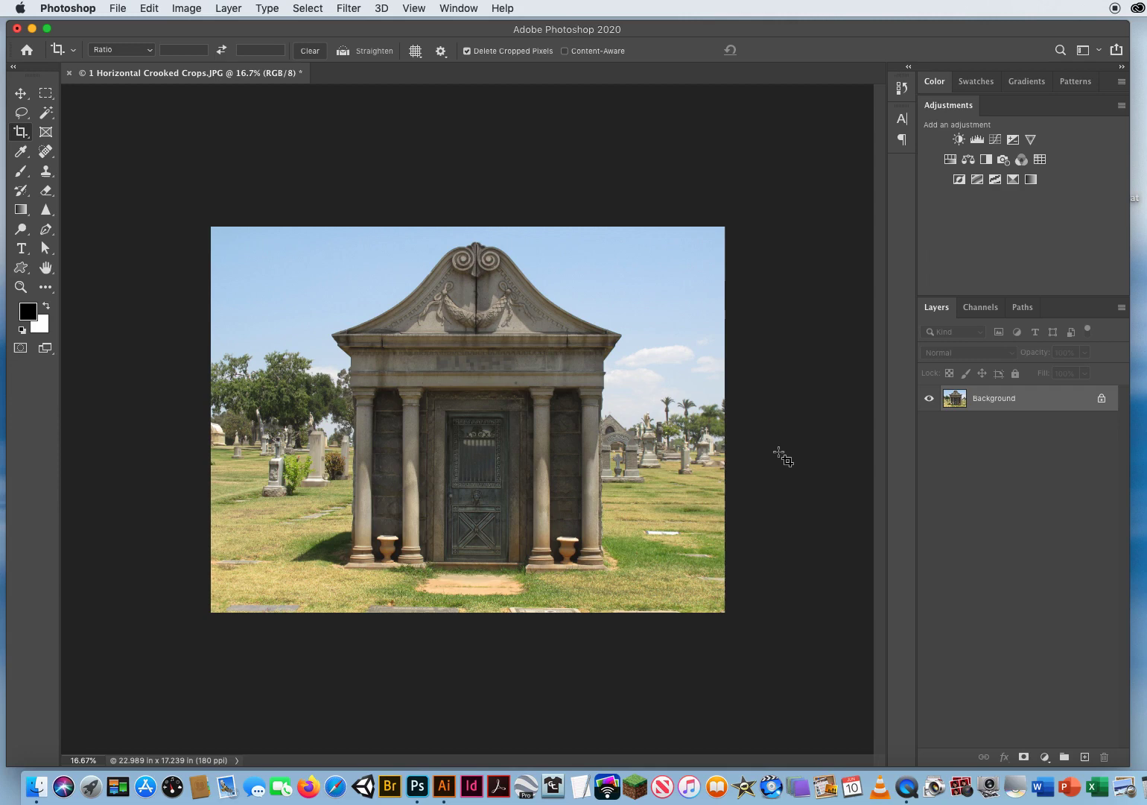
pyautogui.moveTo(751, 456)
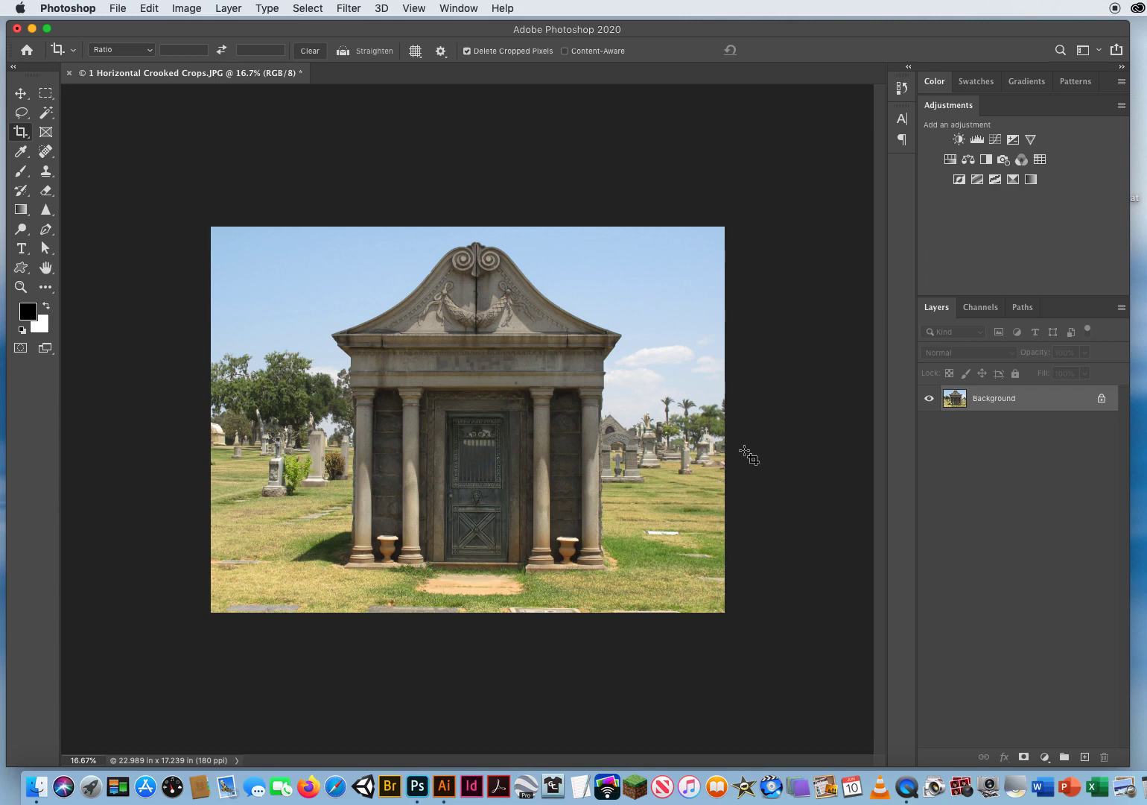
pyautogui.moveTo(348, 240)
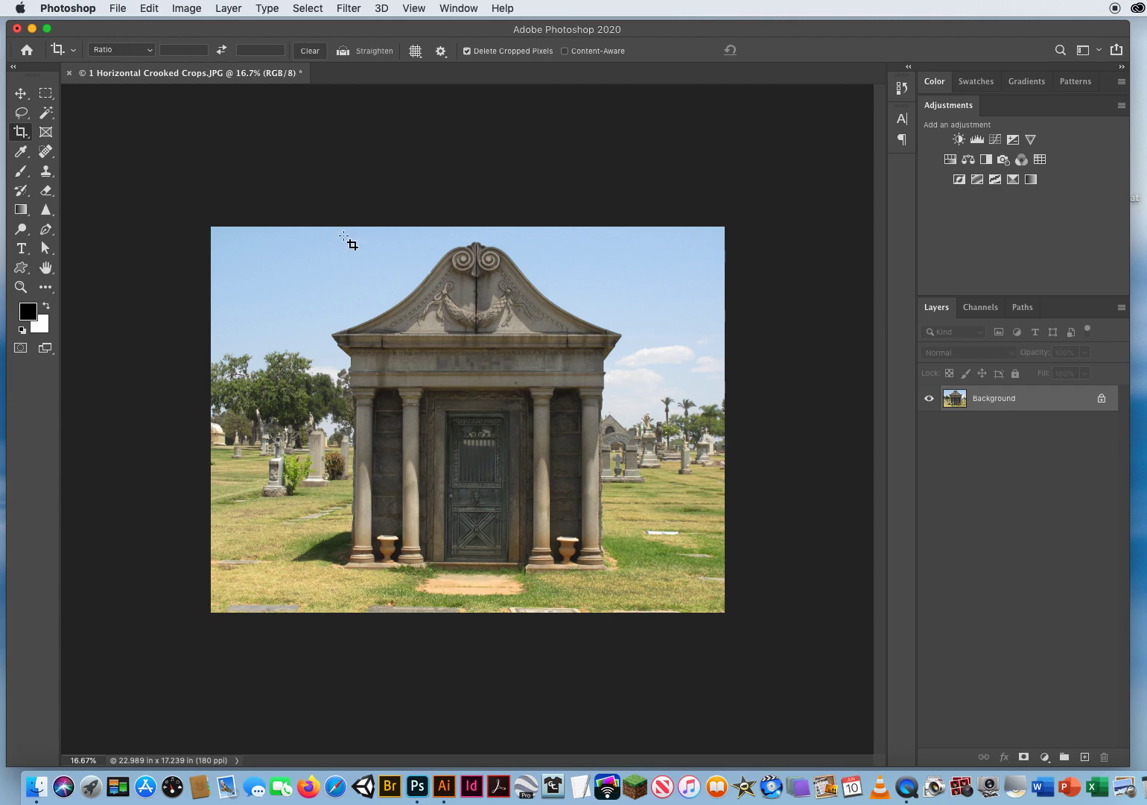
# Undo the crop via Edit > Undo Crop, restoring the original tilted photo
pyautogui.click(147, 9)
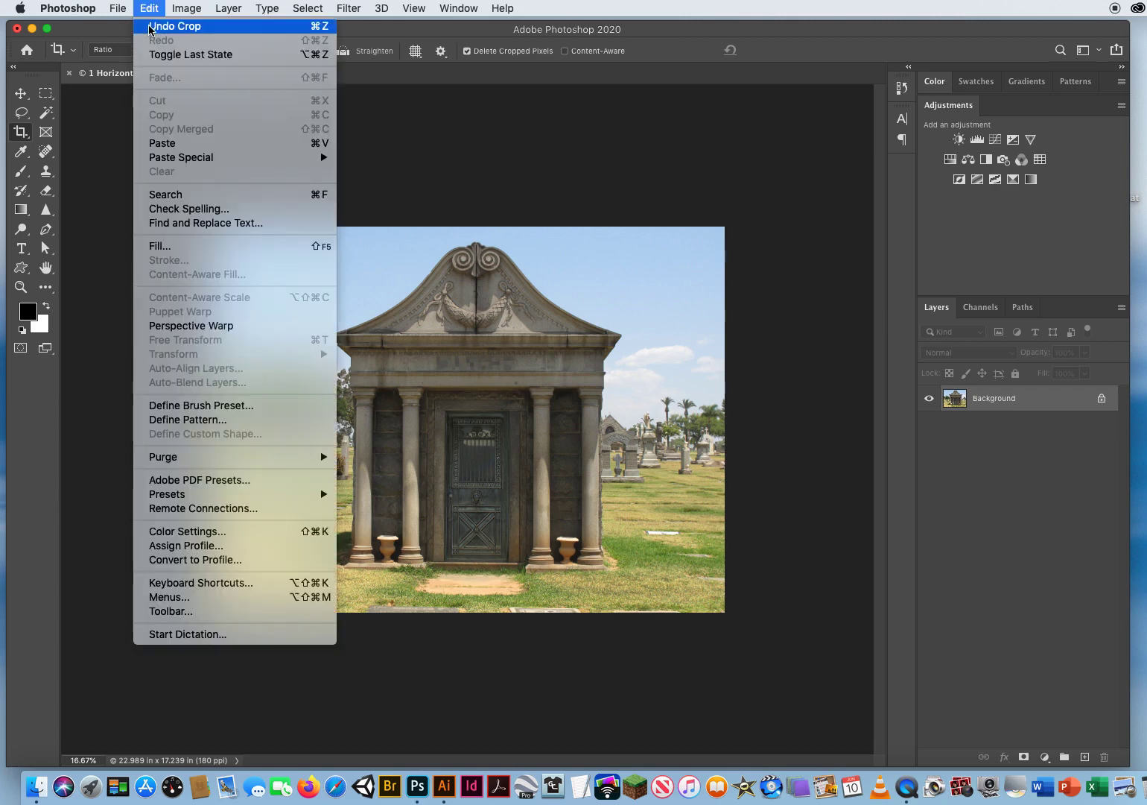
pyautogui.click(174, 26)
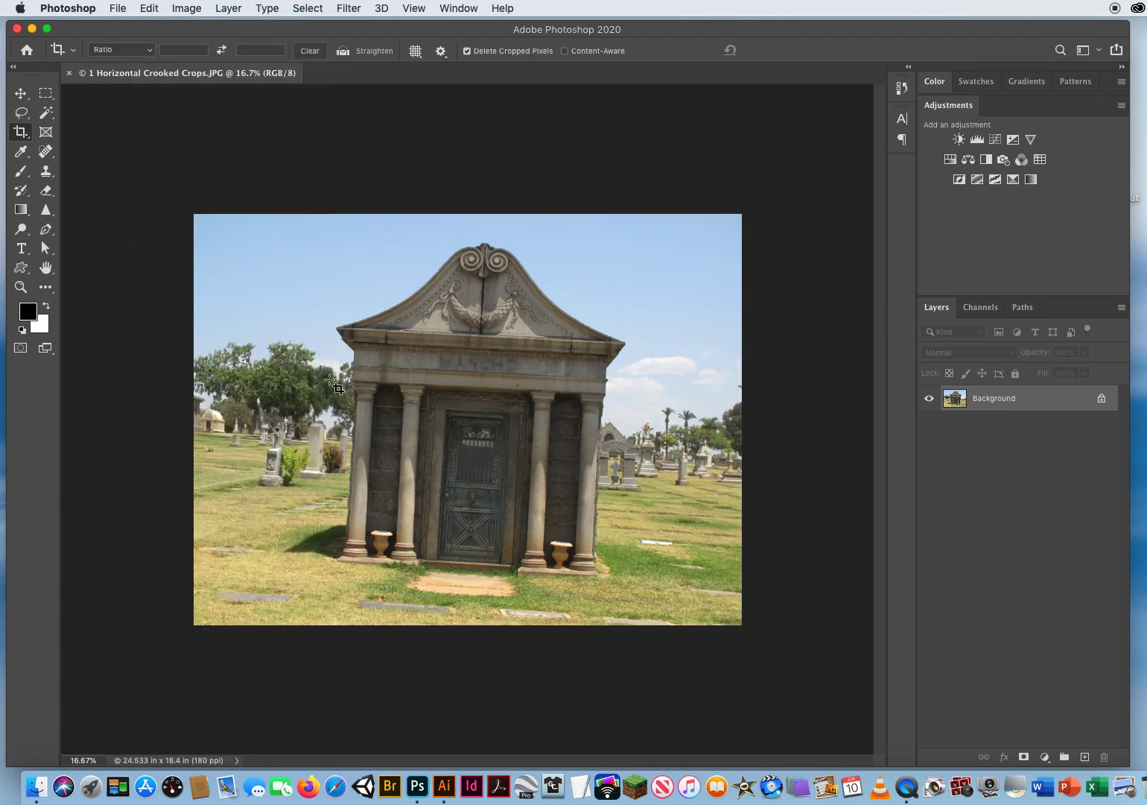
pyautogui.moveTo(21, 131)
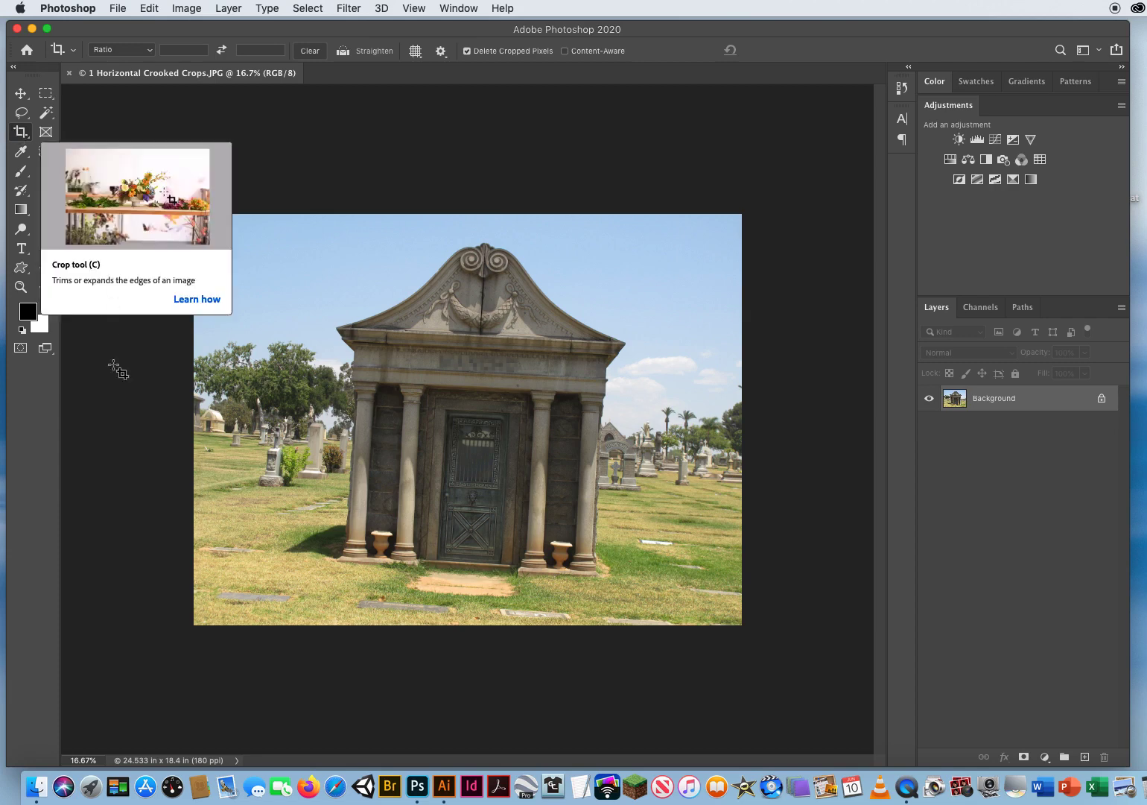
pyautogui.moveTo(244, 262)
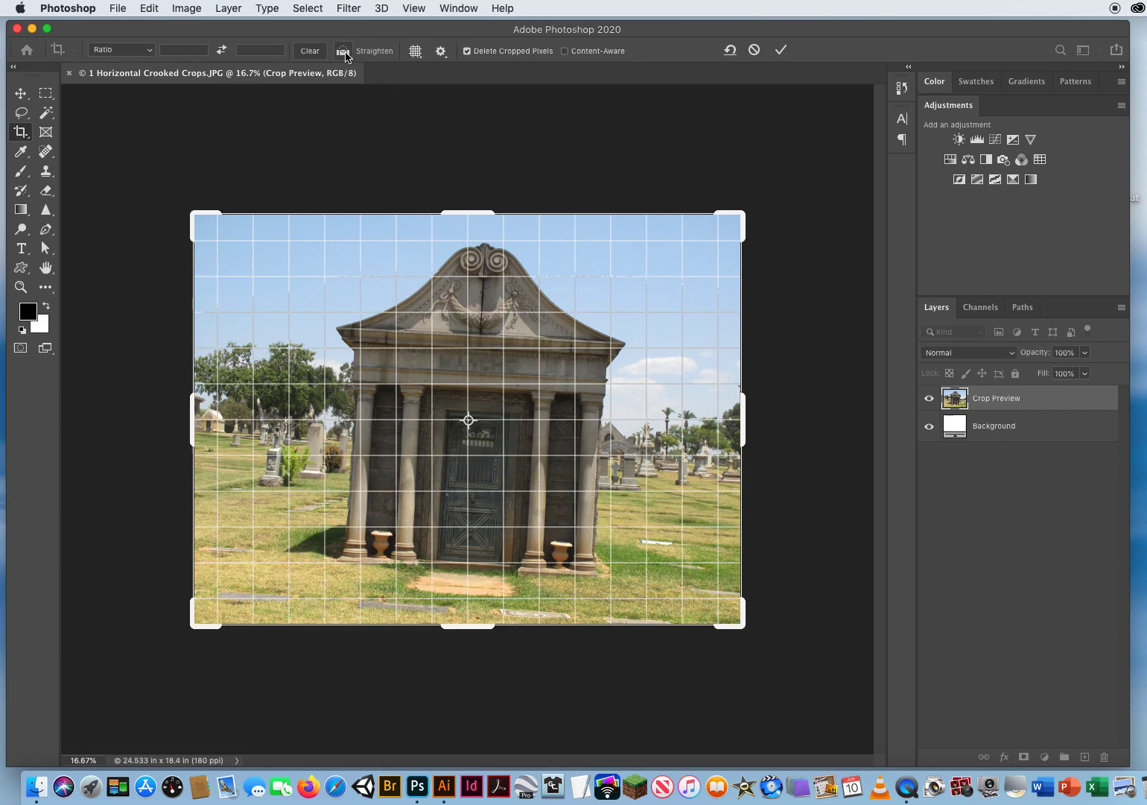
pyautogui.moveTo(379, 66)
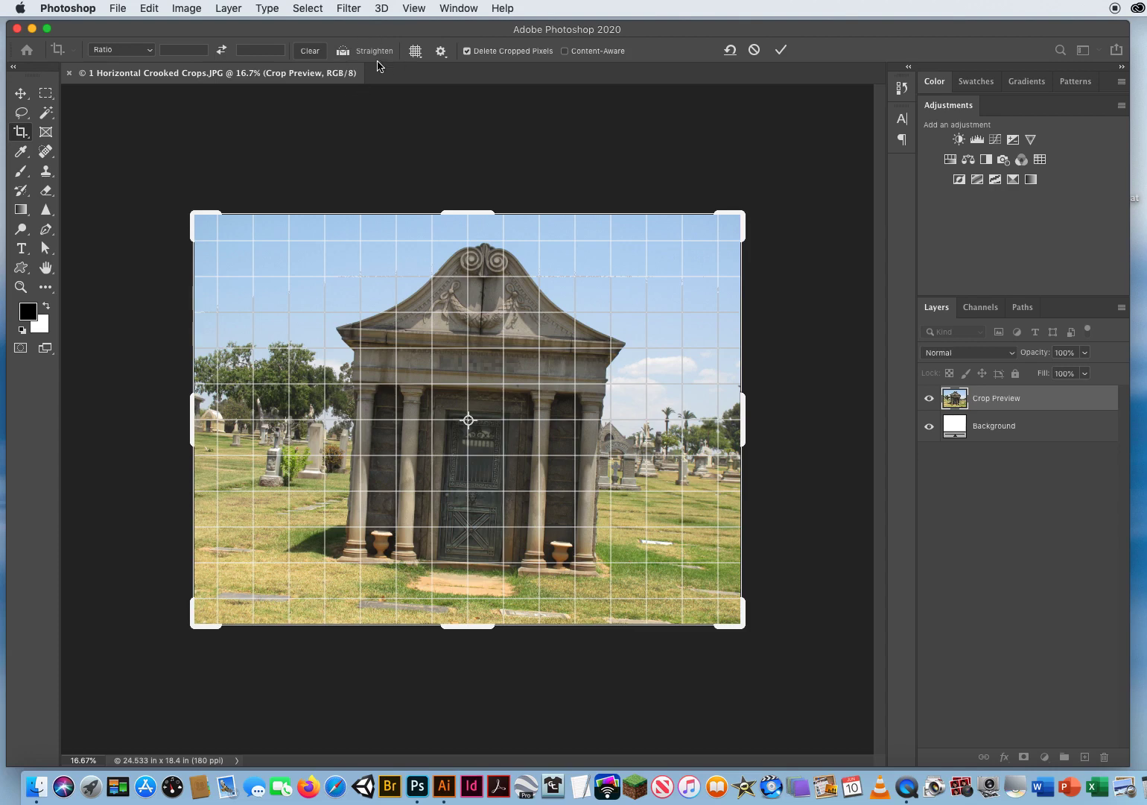
pyautogui.moveTo(342, 51)
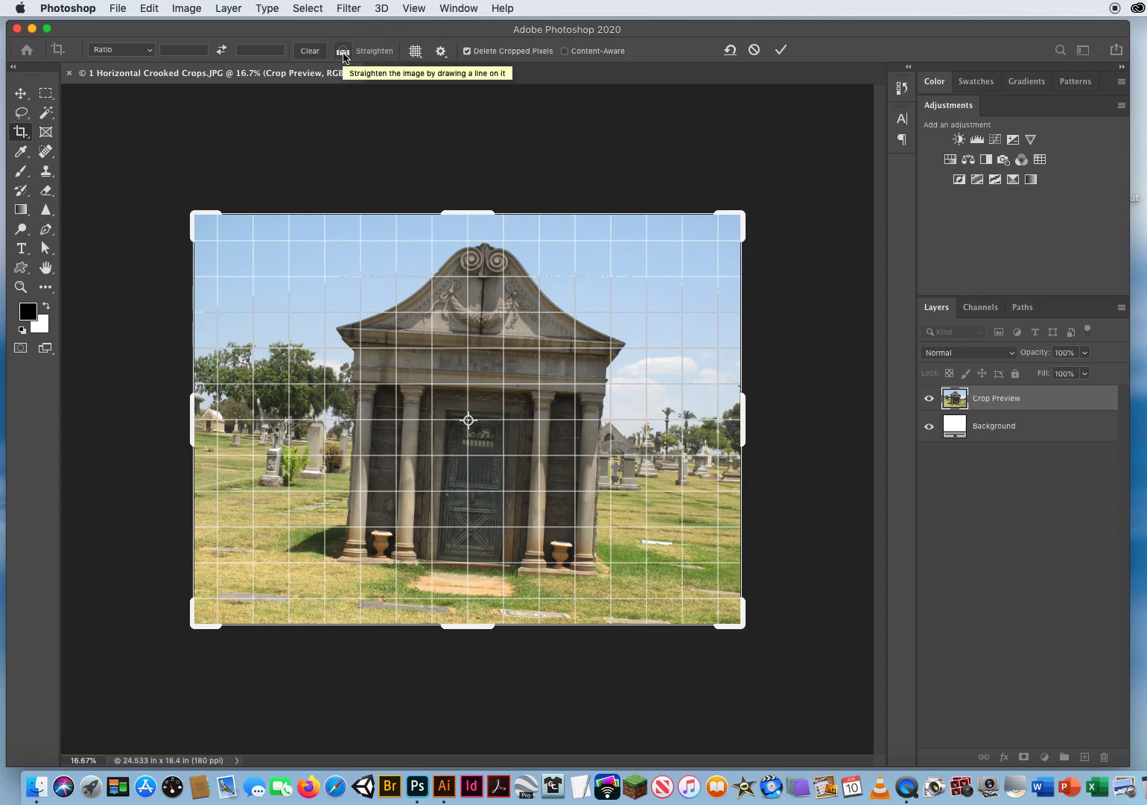
pyautogui.moveTo(337, 237)
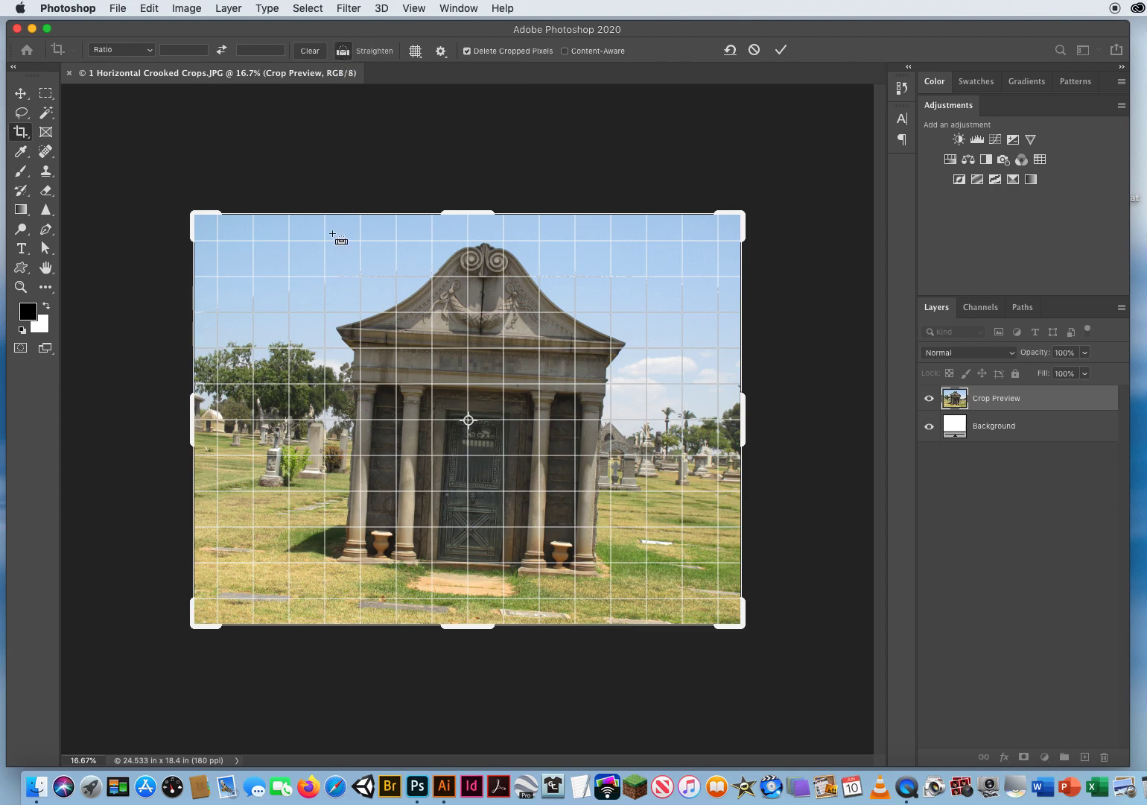
pyautogui.moveTo(345, 333)
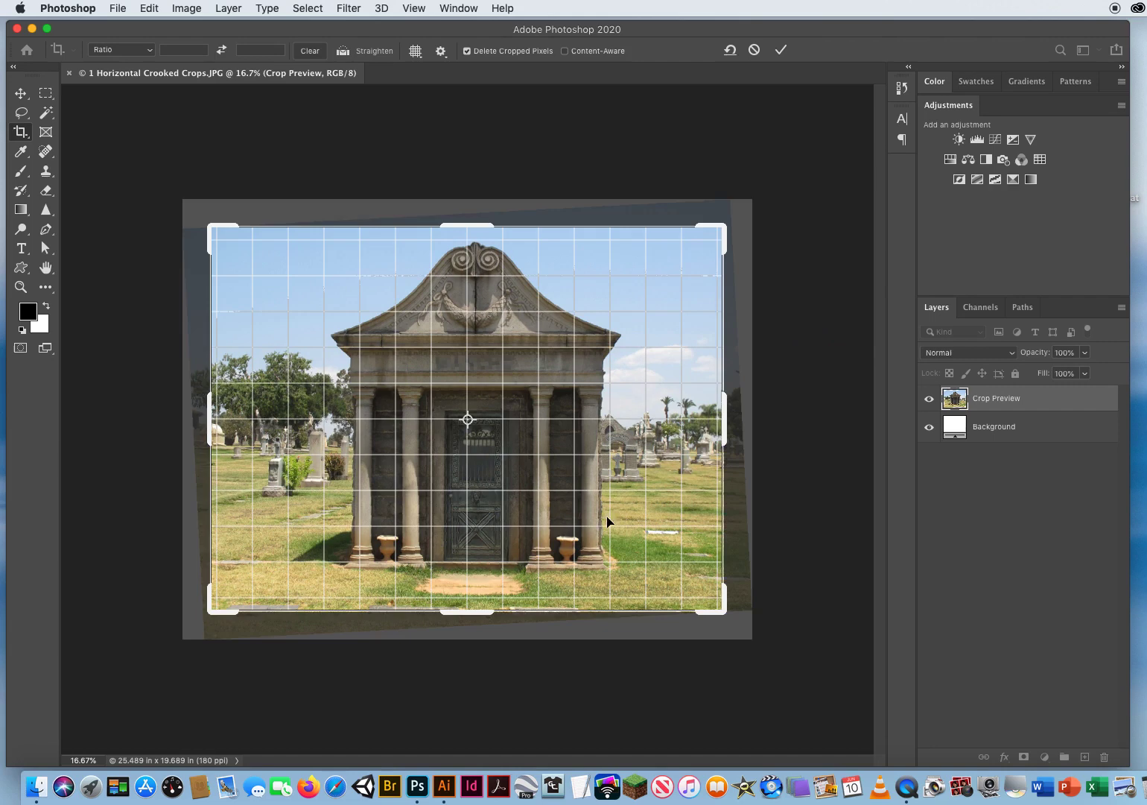
pyautogui.moveTo(580, 569)
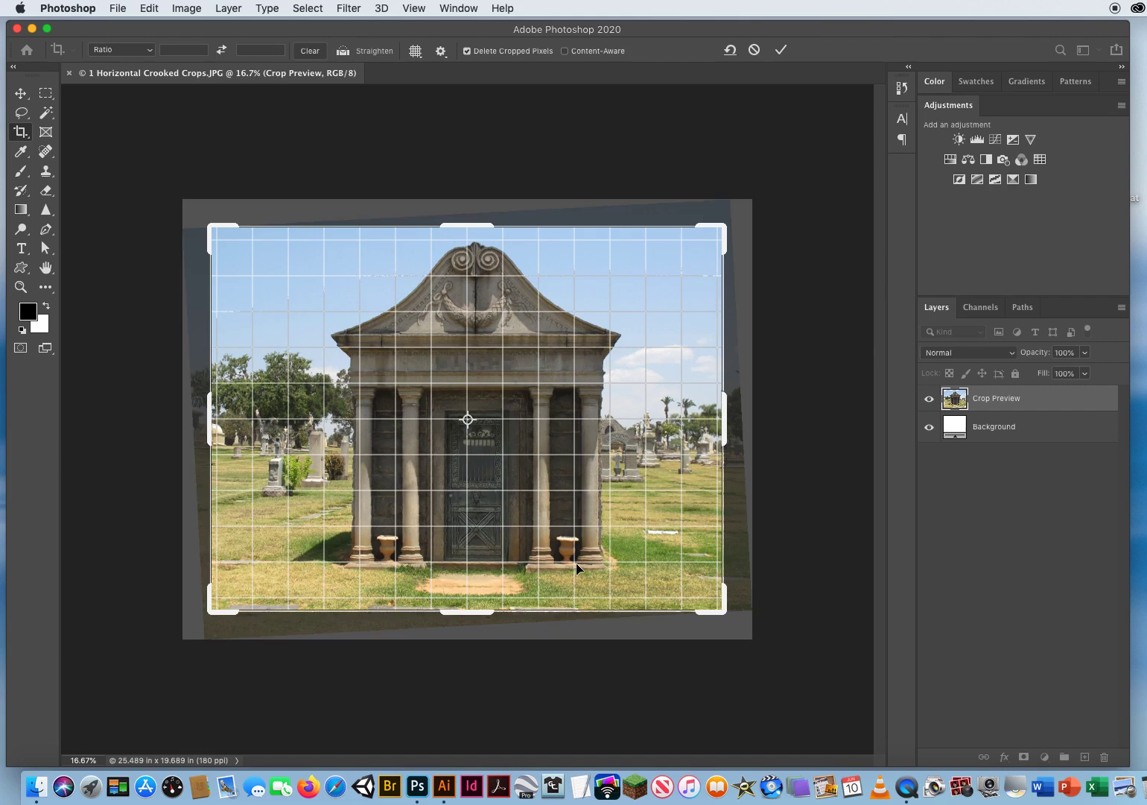
# Confirm in the options bar, leaving the grid-covered crop preview over the tilted photo
pyautogui.click(781, 50)
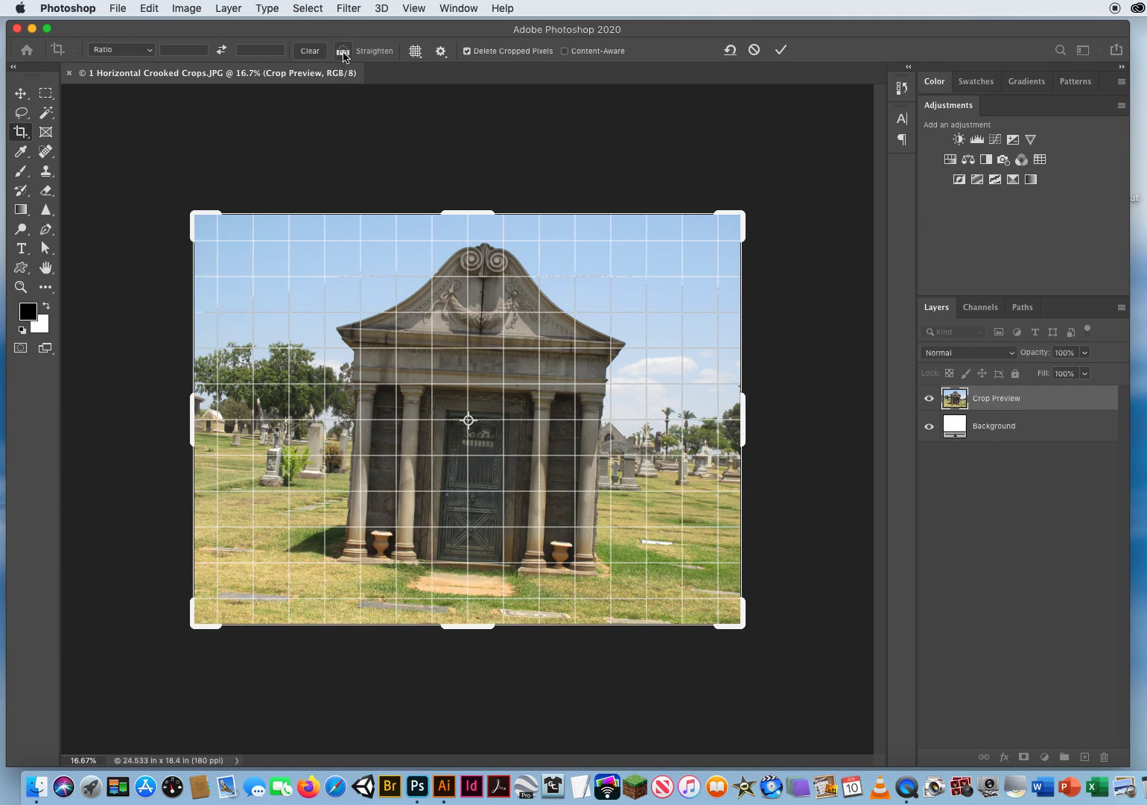
pyautogui.moveTo(343, 50)
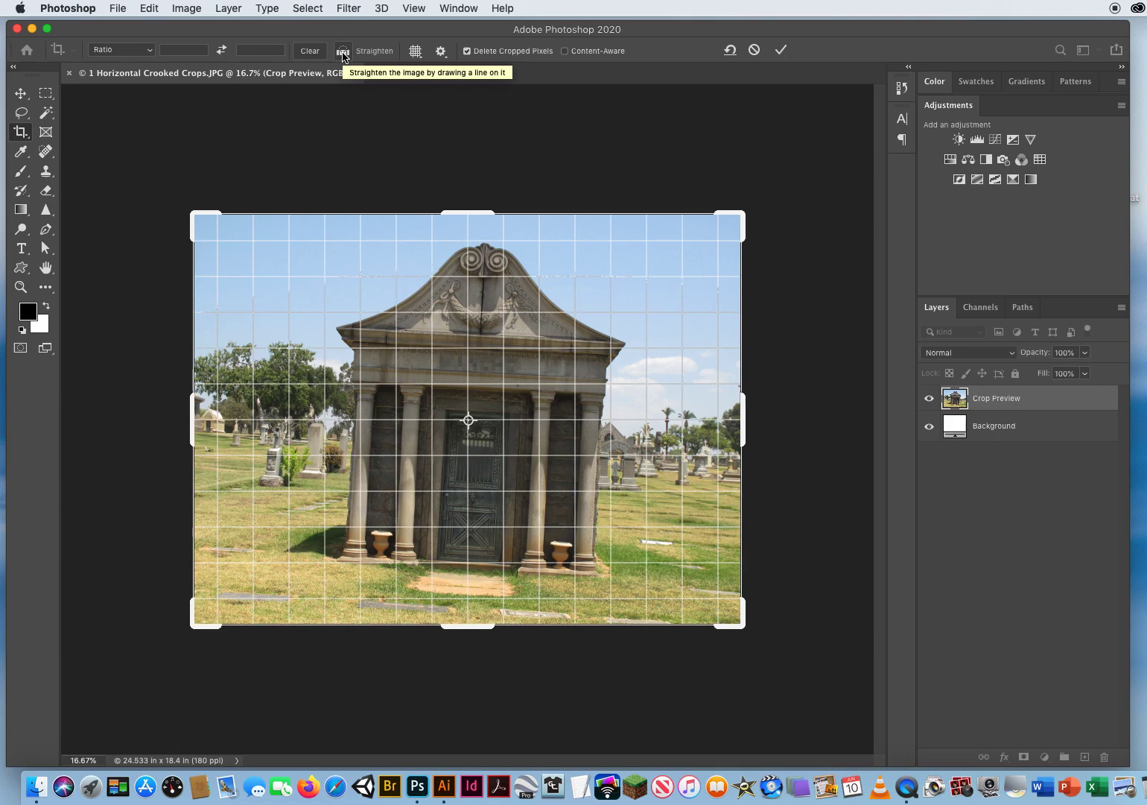
pyautogui.moveTo(343, 56)
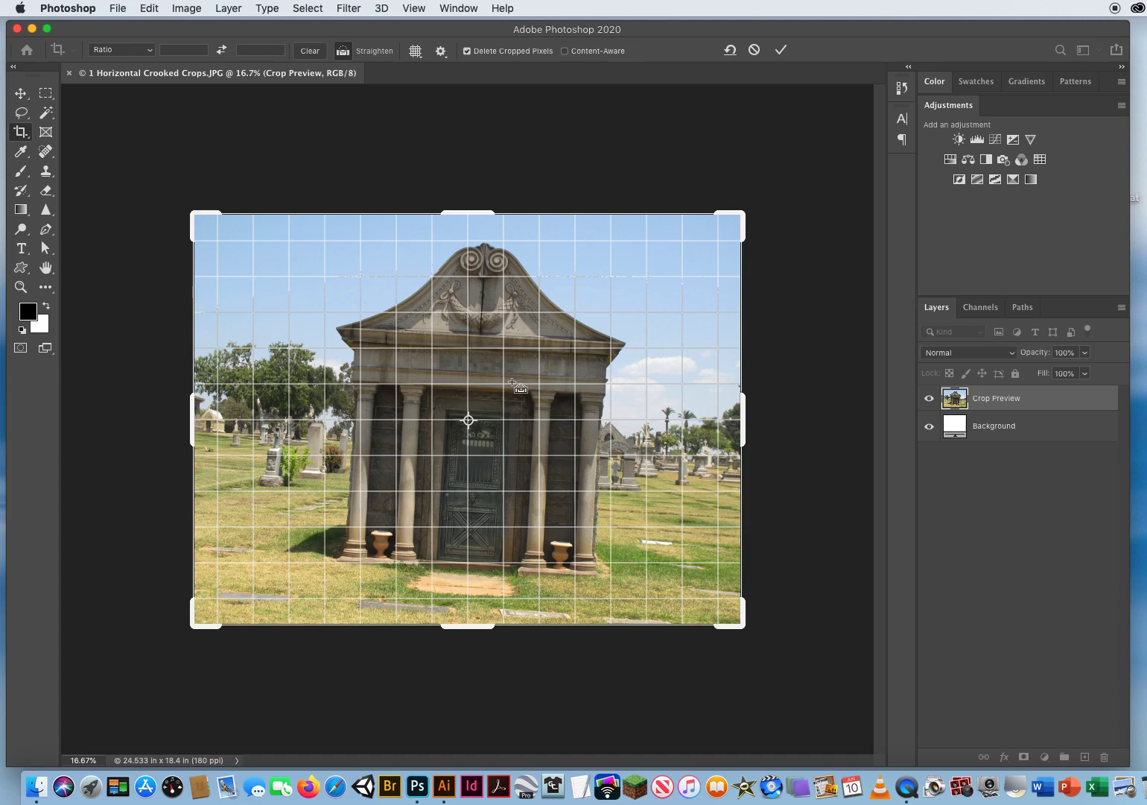
pyautogui.moveTo(525, 405)
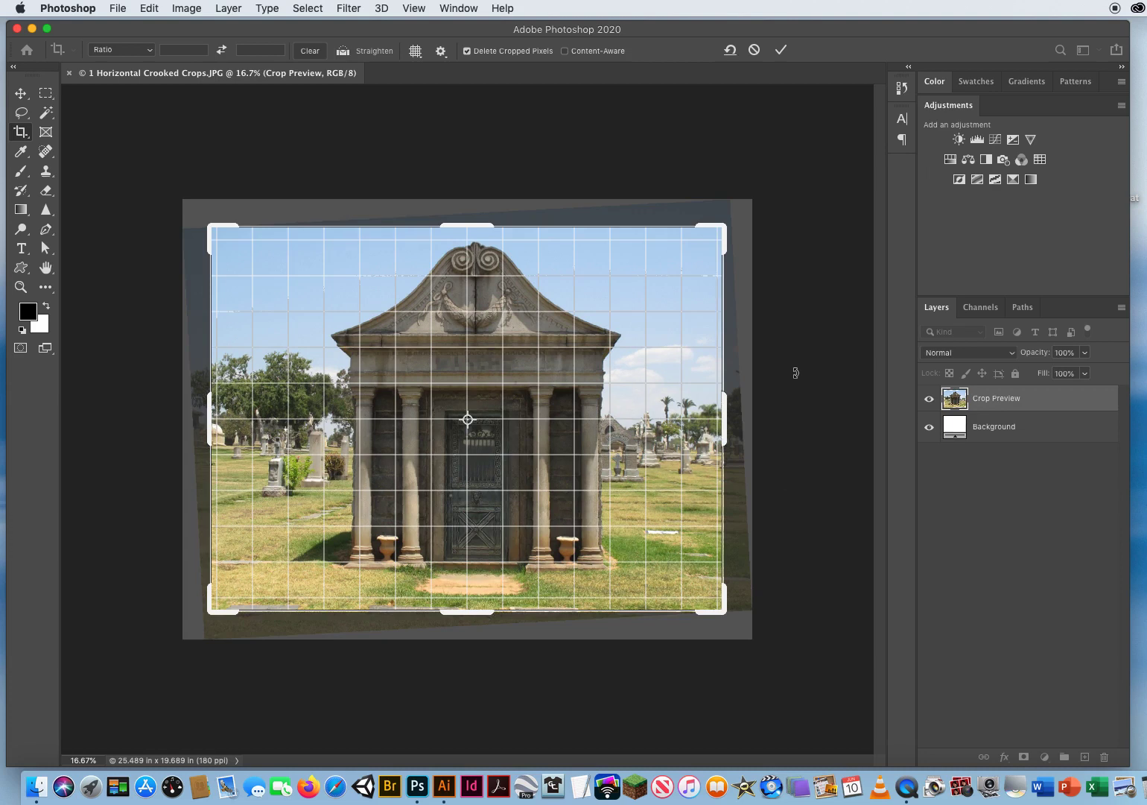
pyautogui.moveTo(605, 370)
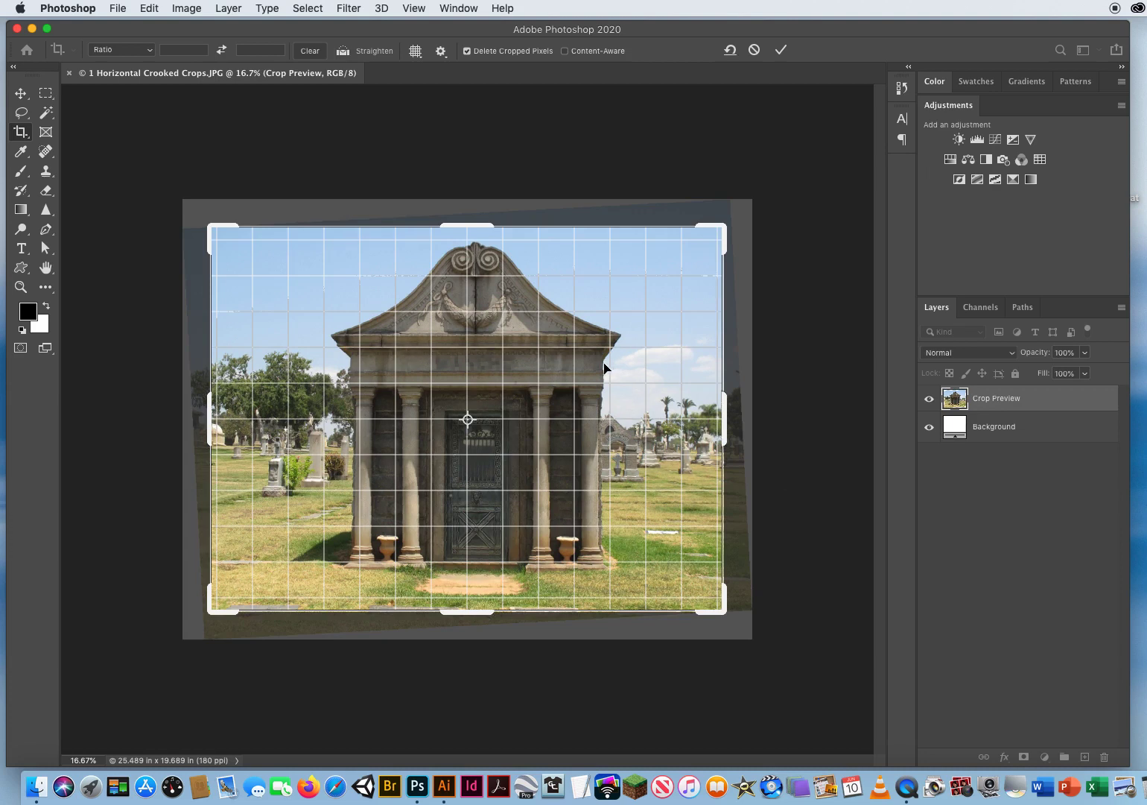
pyautogui.moveTo(409, 248)
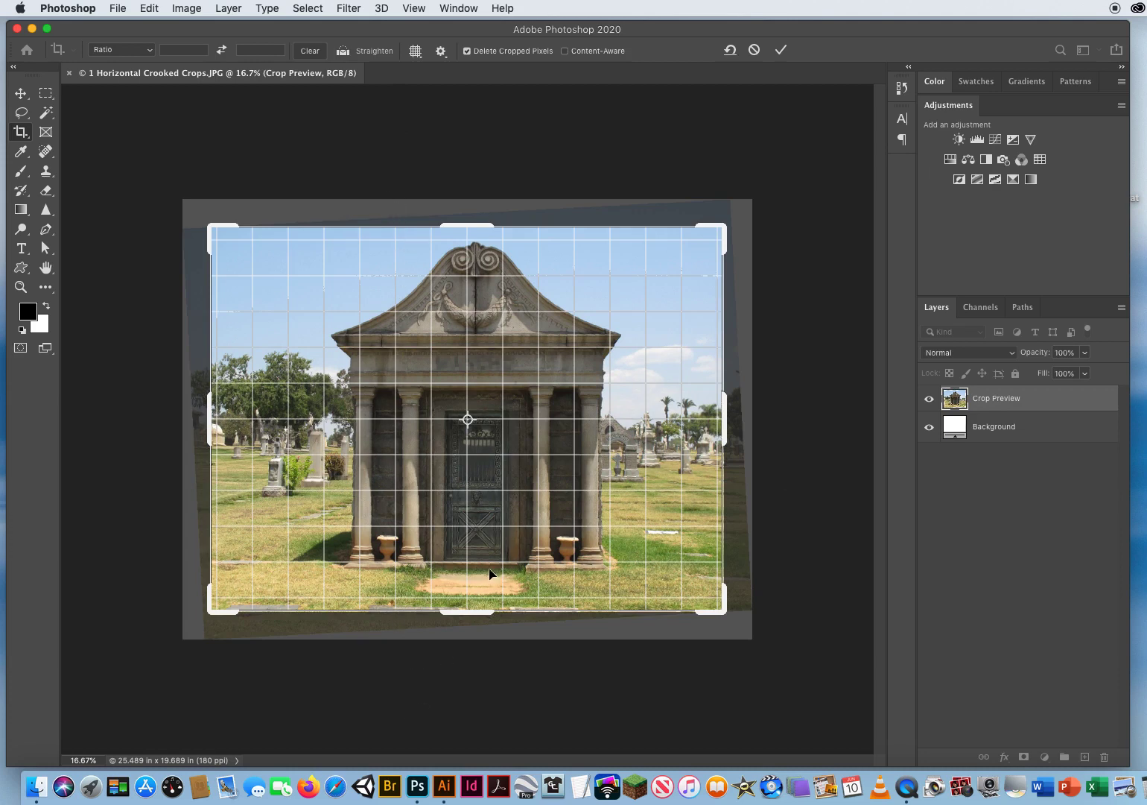
pyautogui.moveTo(587, 368)
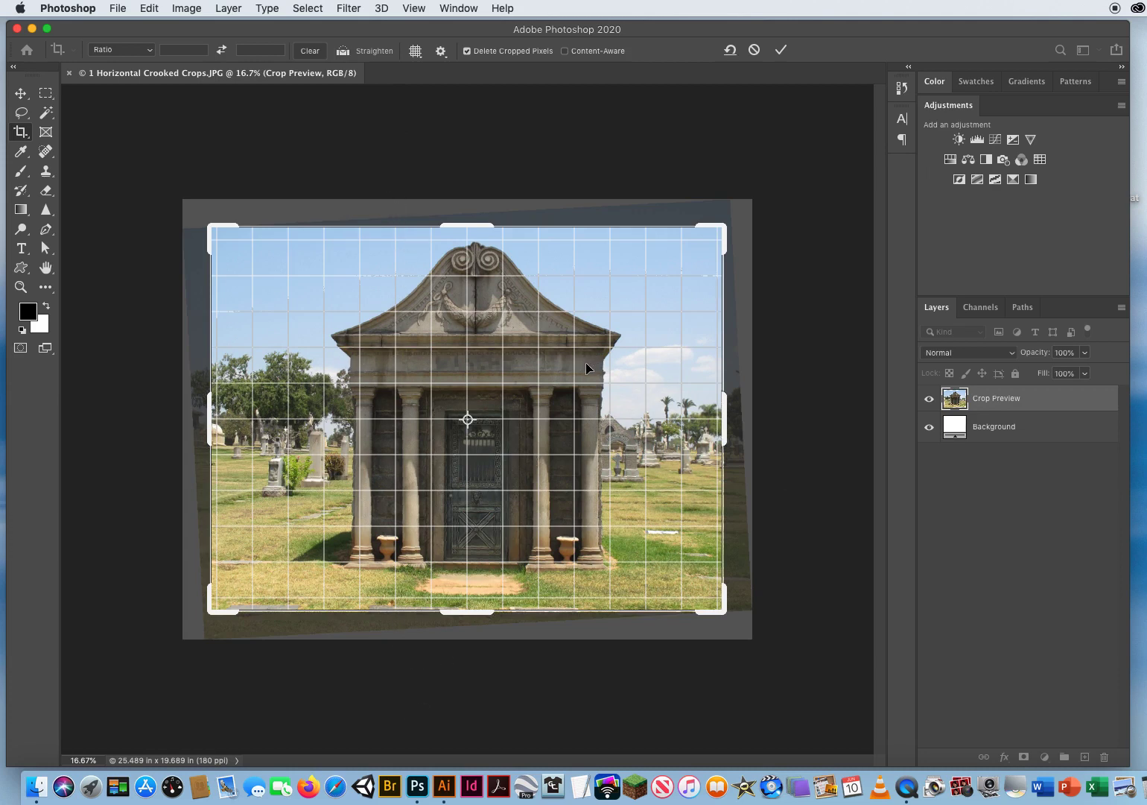
pyautogui.moveTo(581, 370)
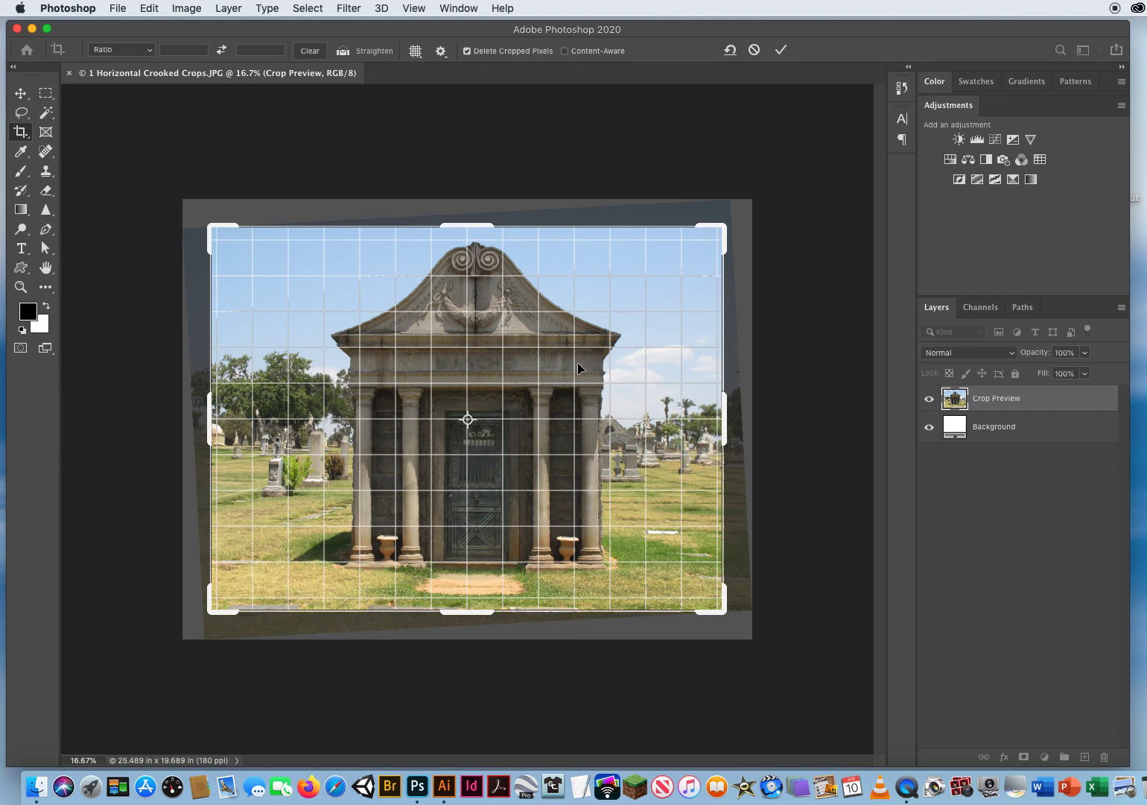
pyautogui.moveTo(518, 486)
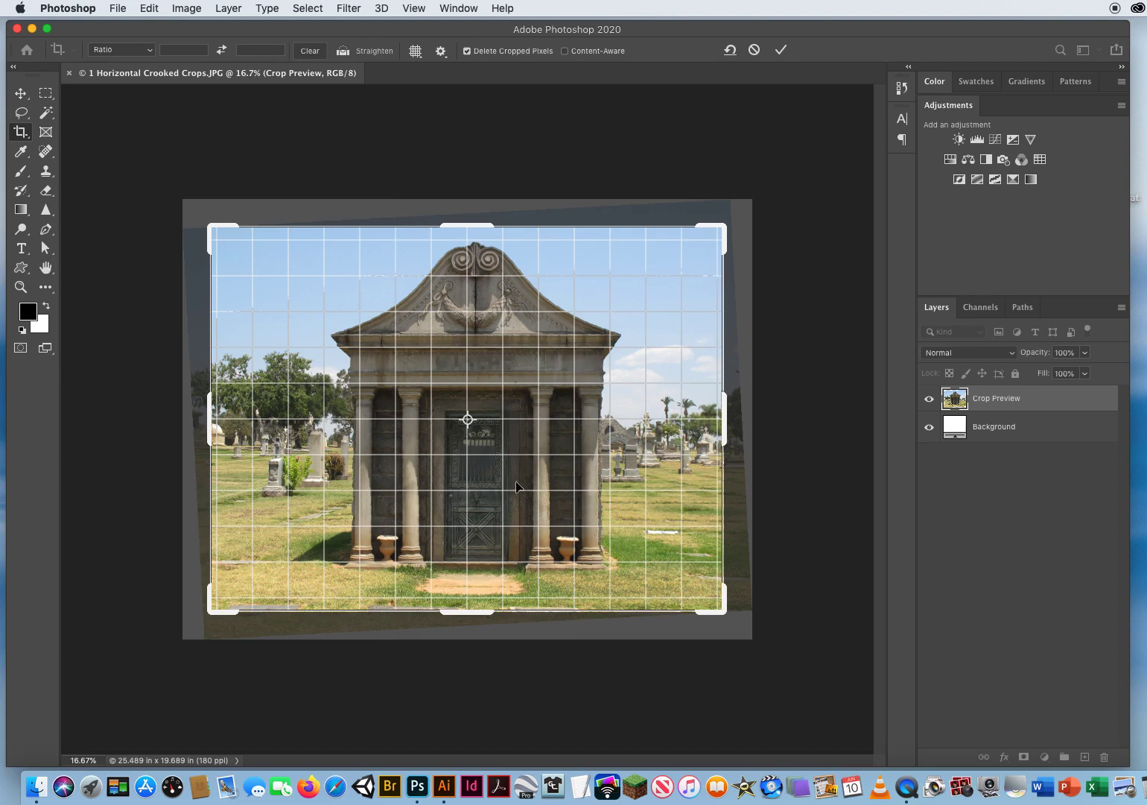
pyautogui.moveTo(519, 565)
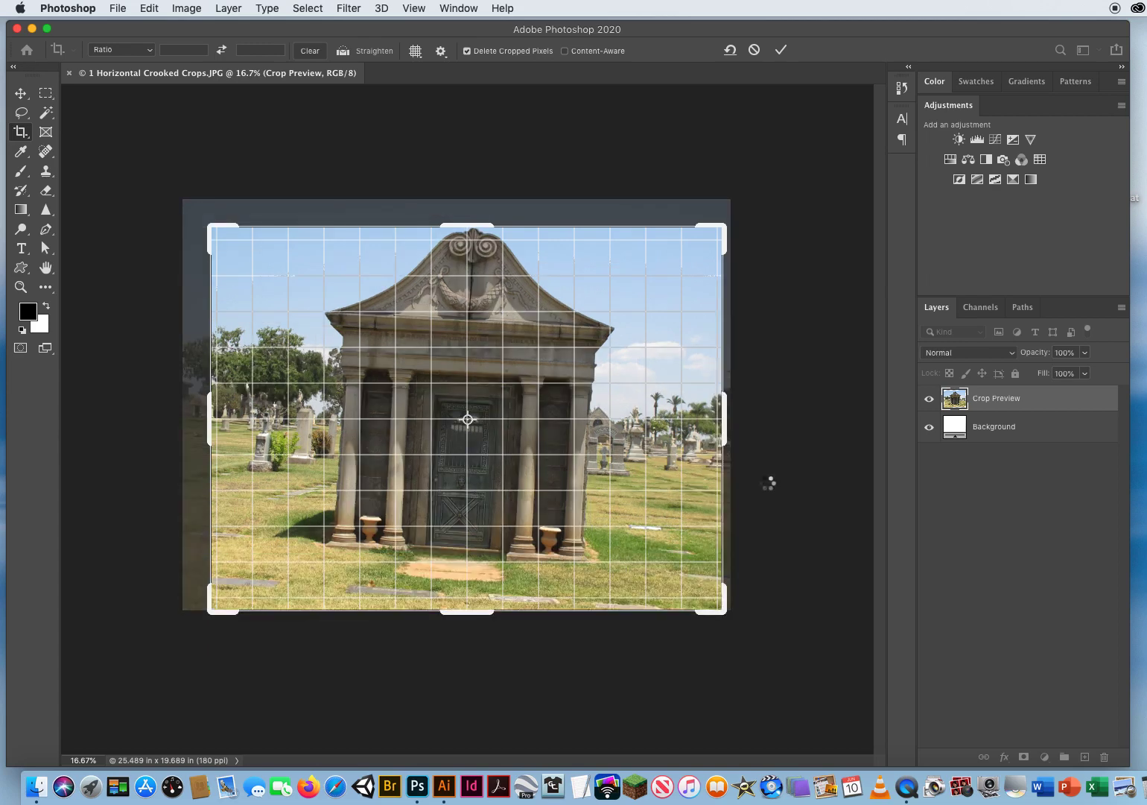
# Commit the re-straightened crop so the photo is level and trimmed
pyautogui.click(781, 49)
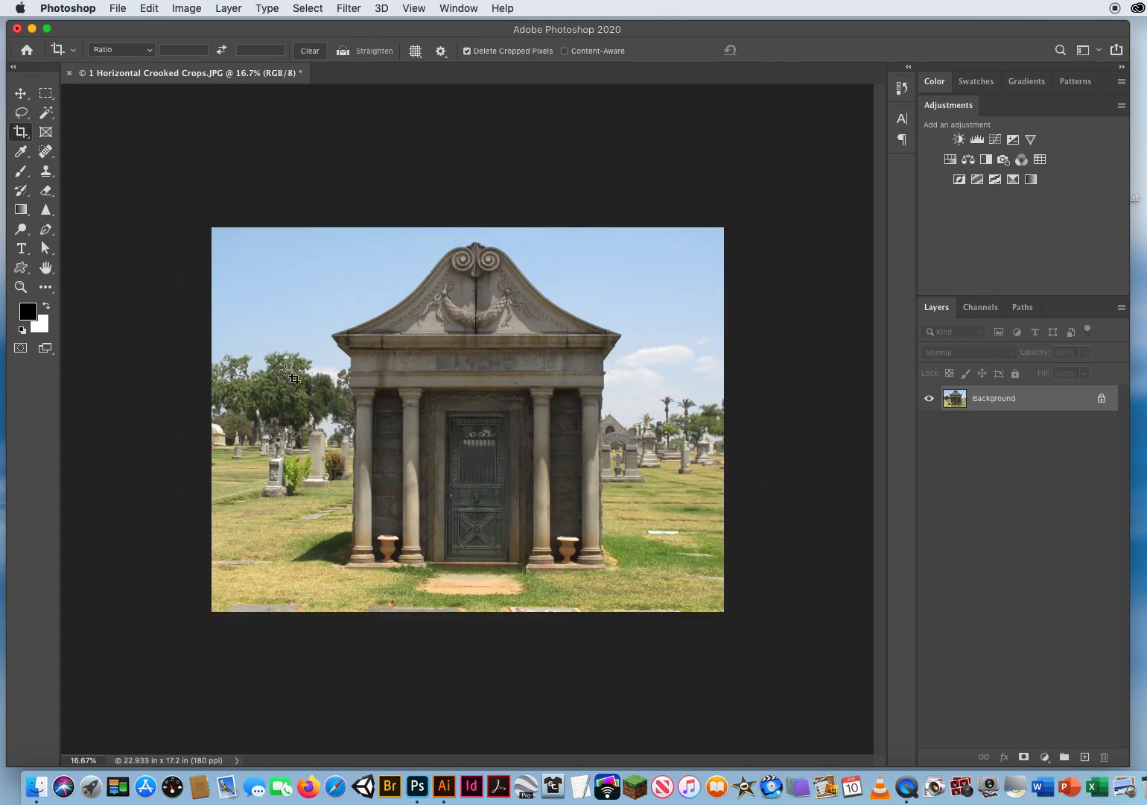
pyautogui.moveTo(170, 256)
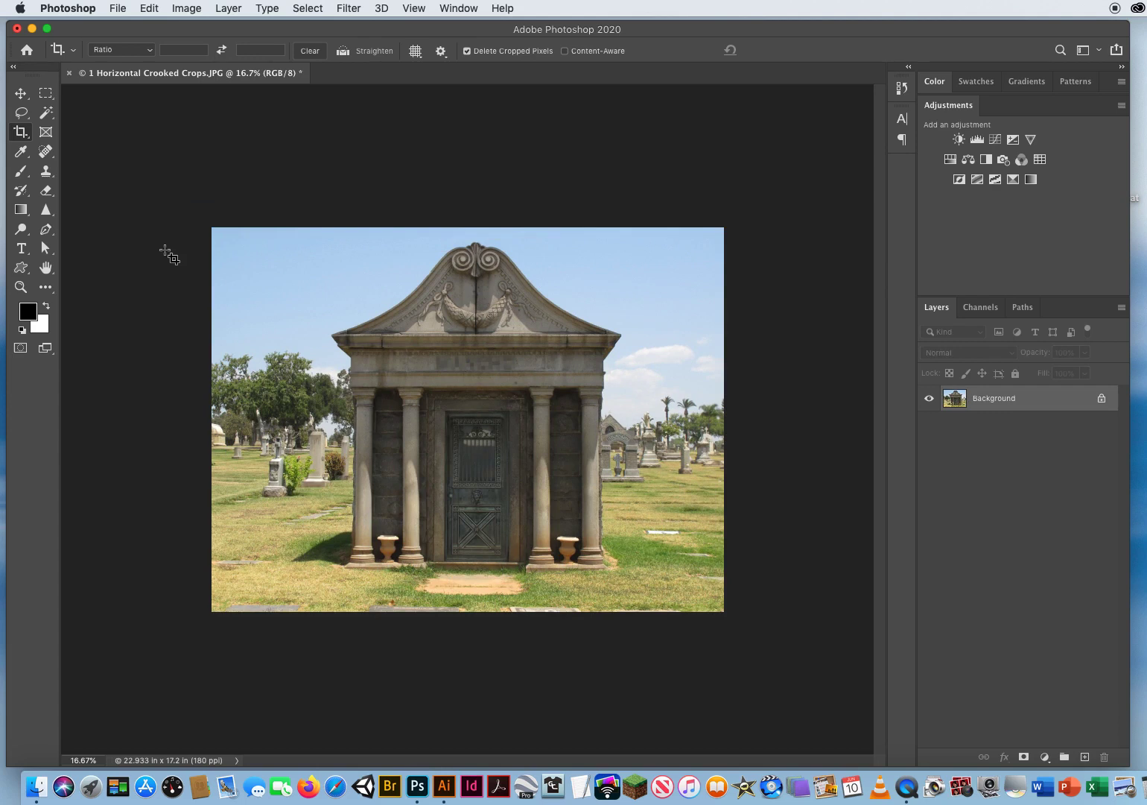
pyautogui.moveTo(357, 182)
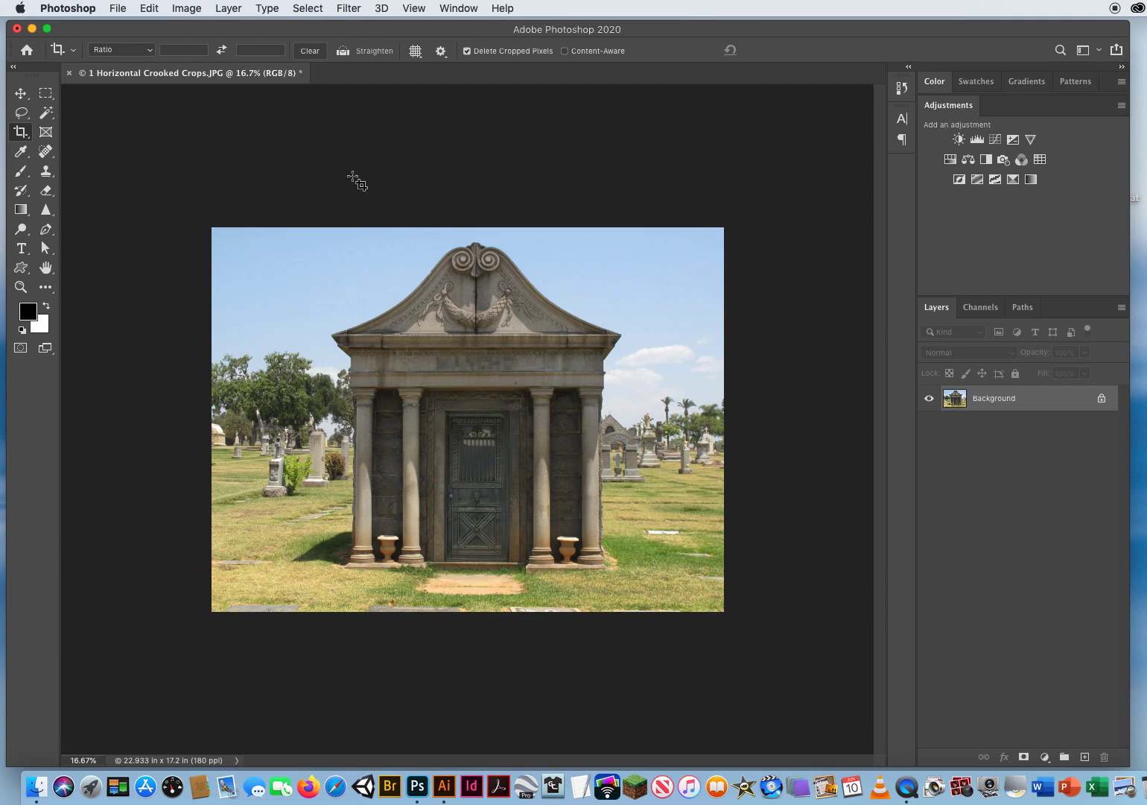
pyautogui.moveTo(44, 92)
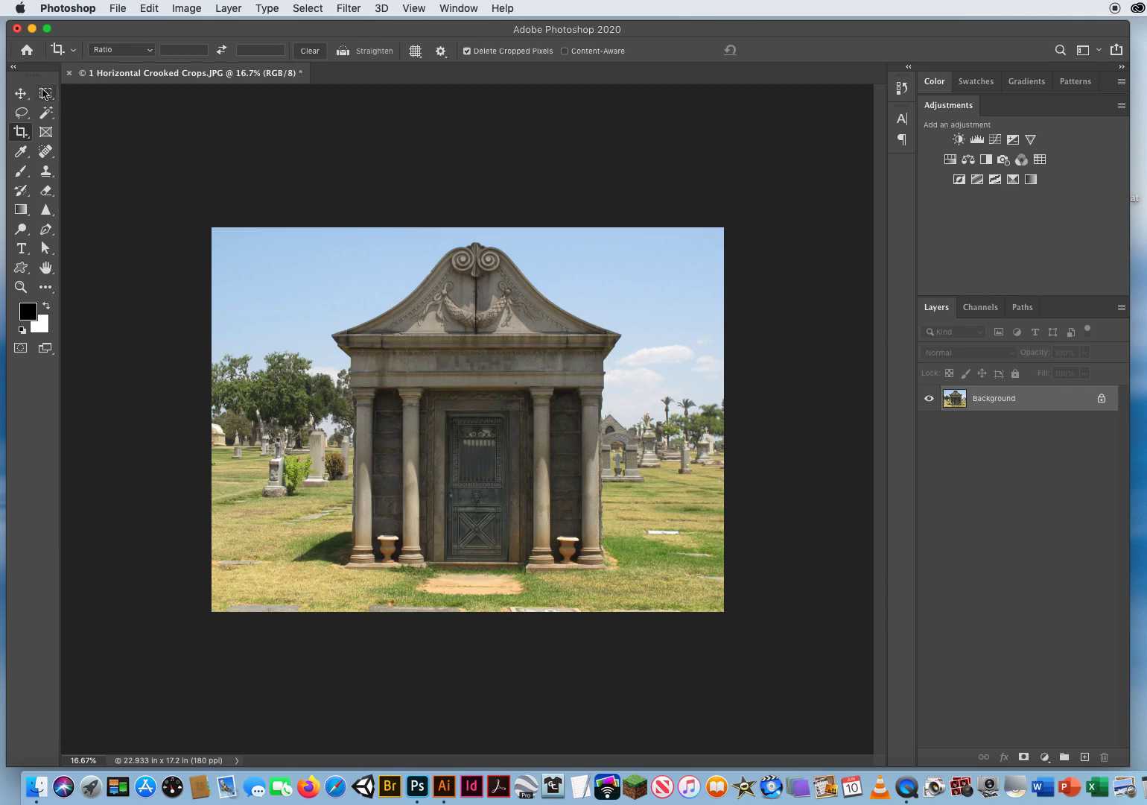
# Switch to the Move tool, leaving the straightened, cropped photo on screen
pyautogui.click(21, 92)
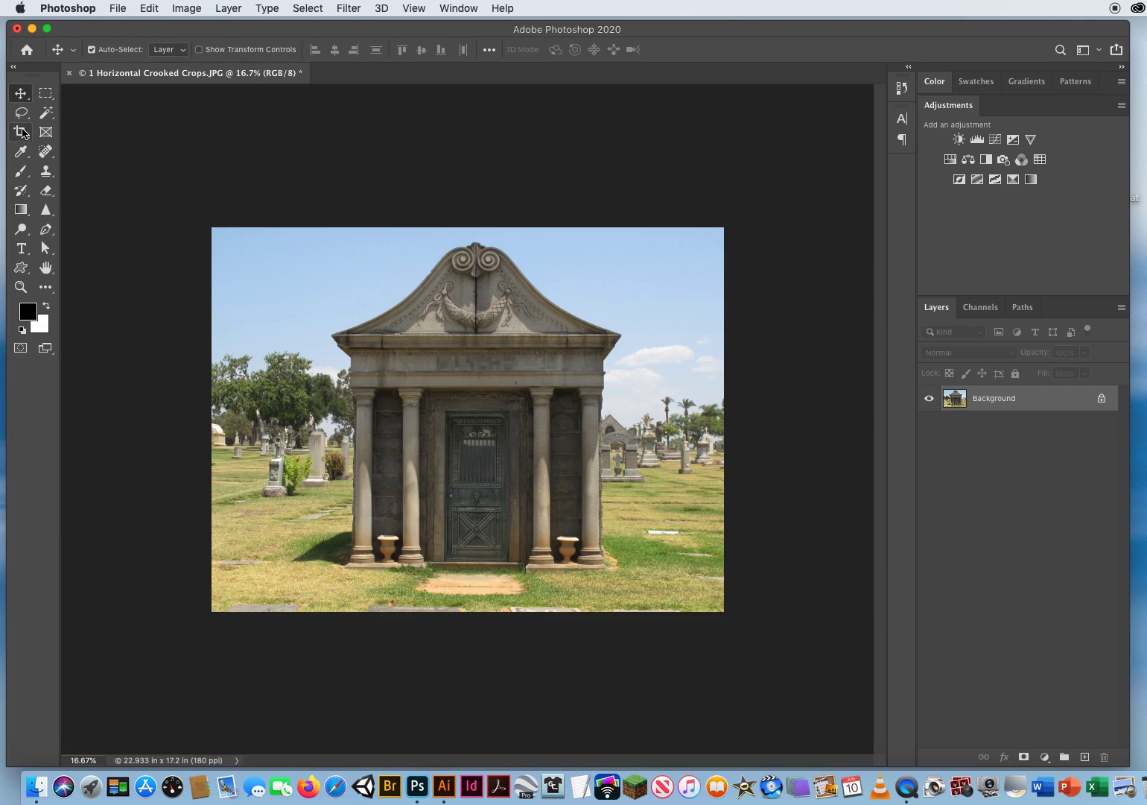
pyautogui.moveTo(303, 347)
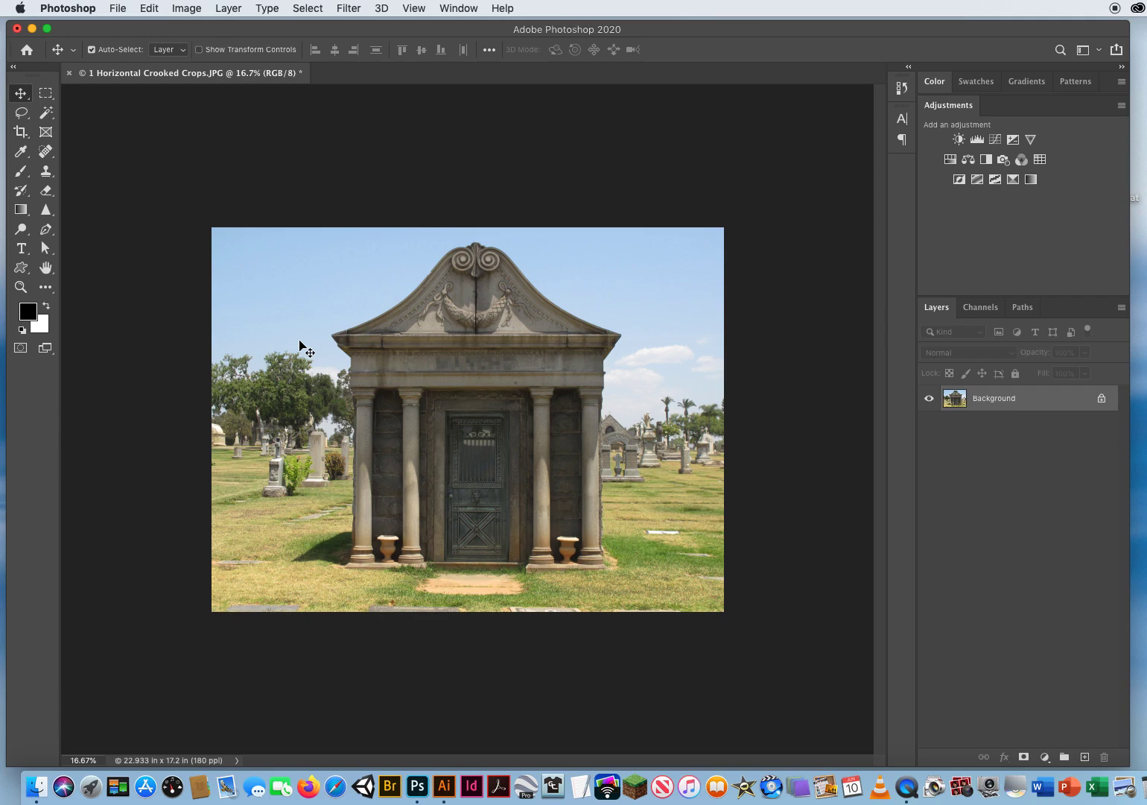
pyautogui.moveTo(21, 92)
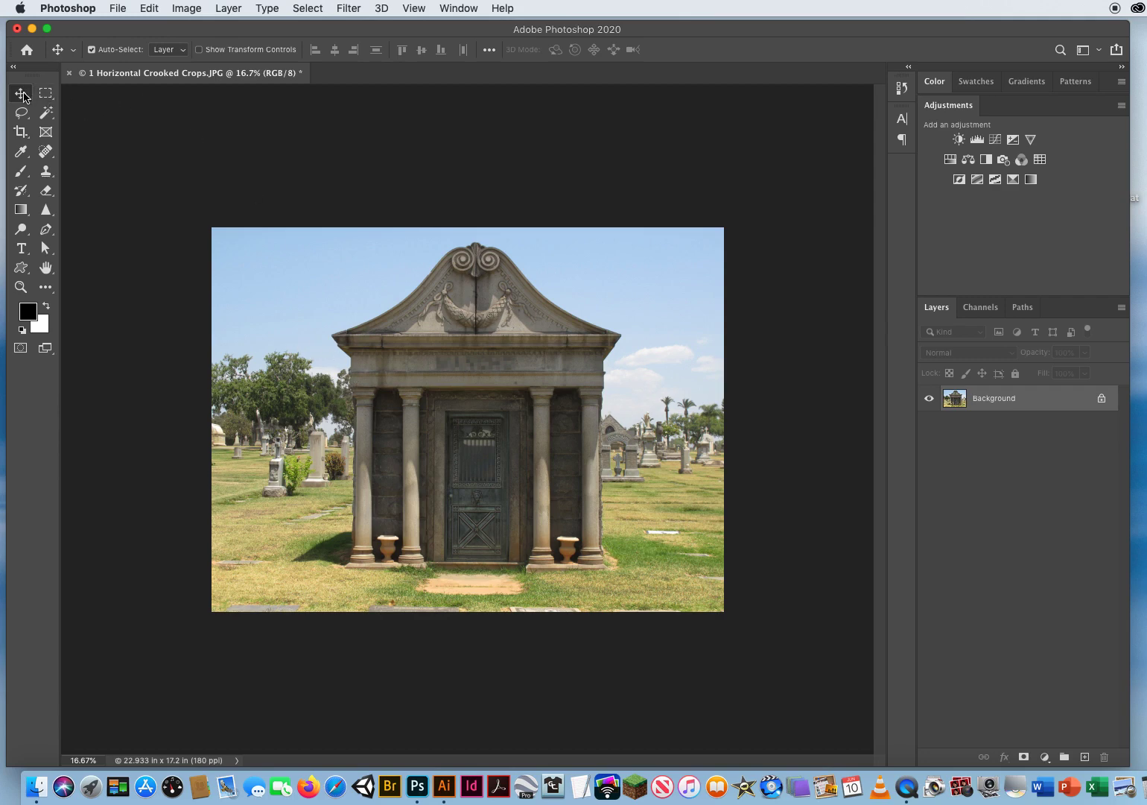
pyautogui.moveTo(200, 201)
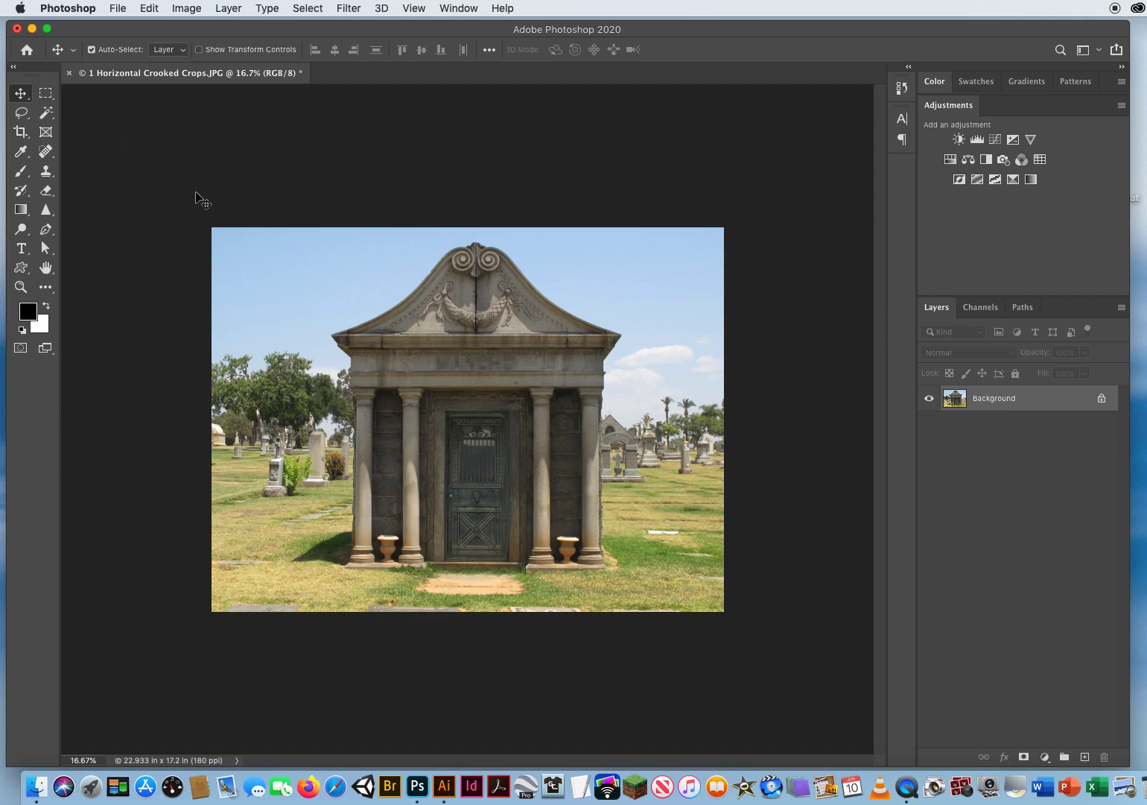